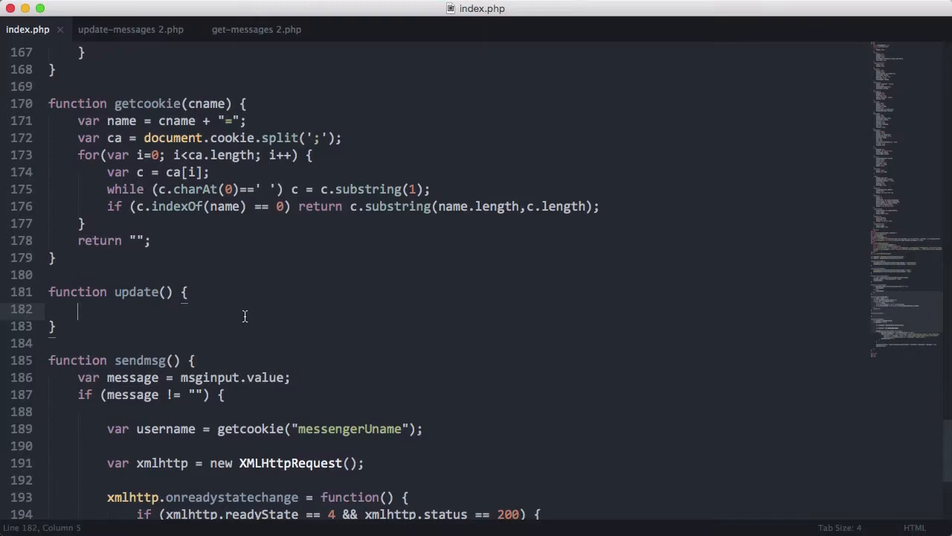
Step: Add 'var xmlhttp = new XMLHttpRequest();' as the first line of update() in index.php
type("var xmlhttp[")
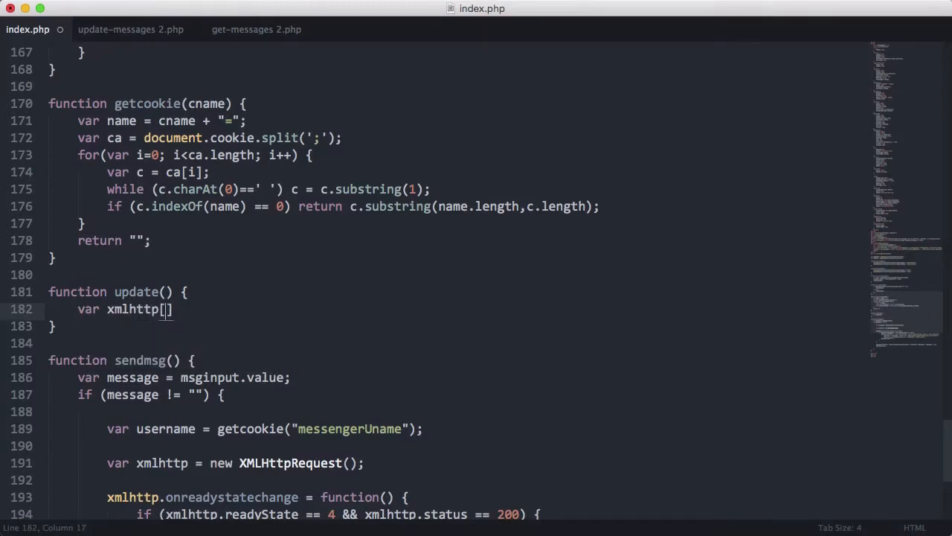
type("= new")
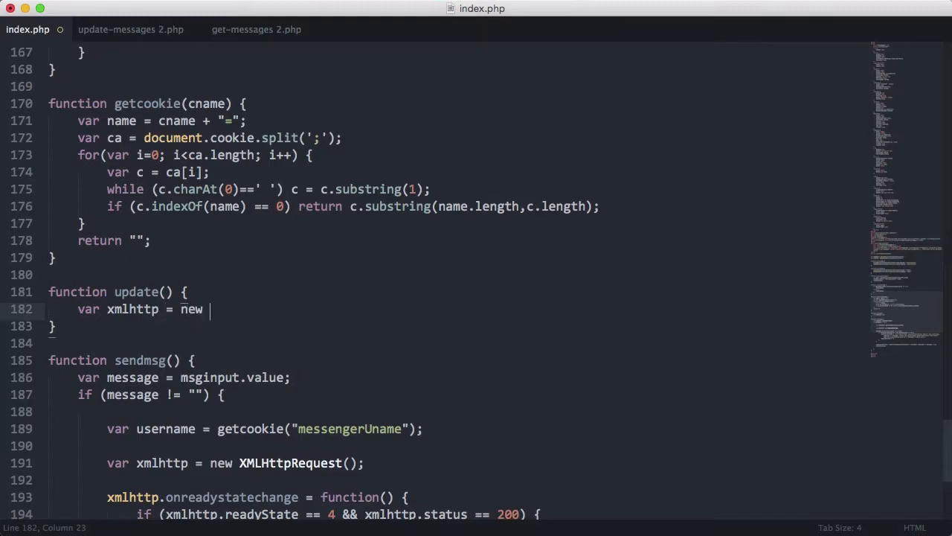
type("XMLHttpRequest")
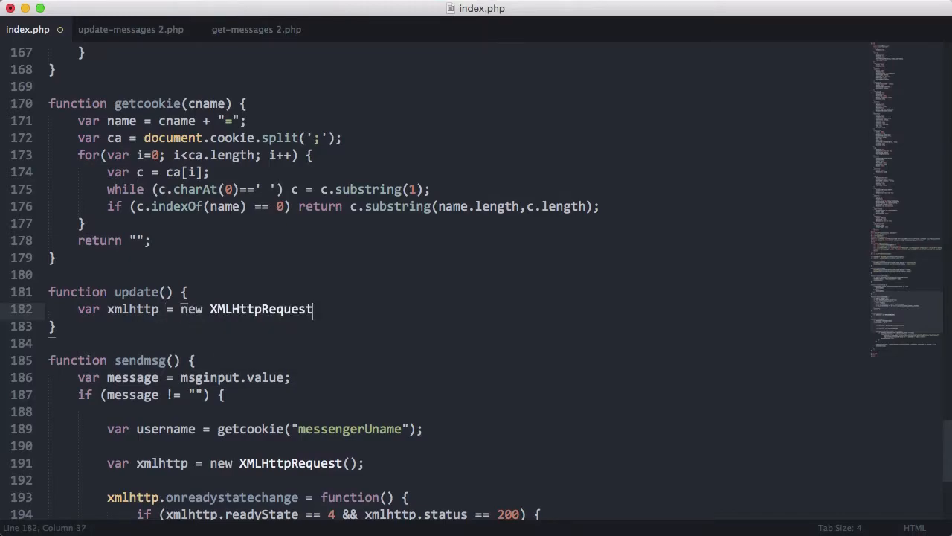
type("();")
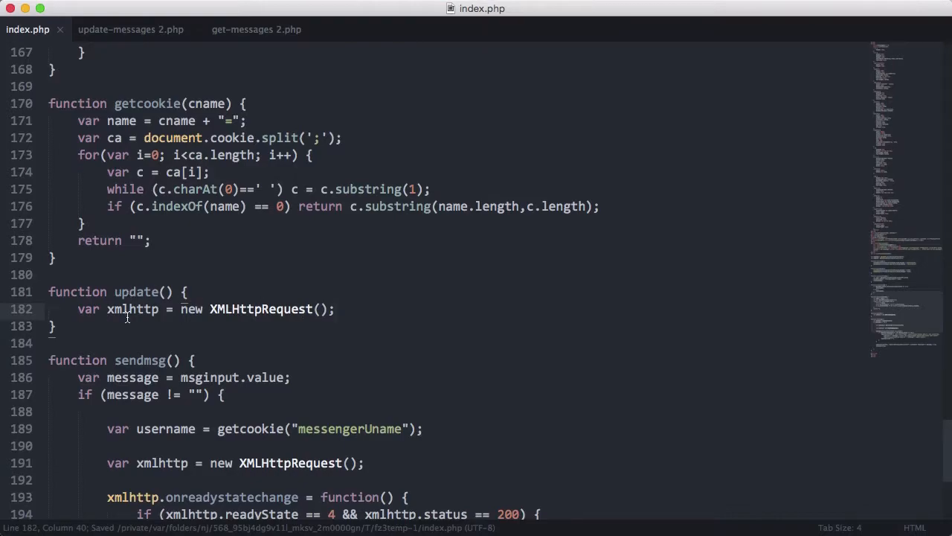
double_click(133, 309)
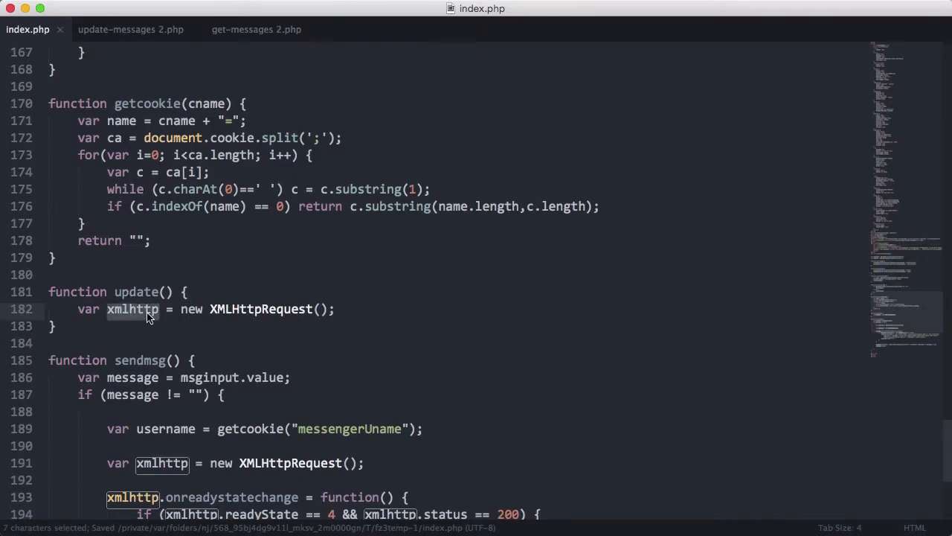
scroll("down", 3)
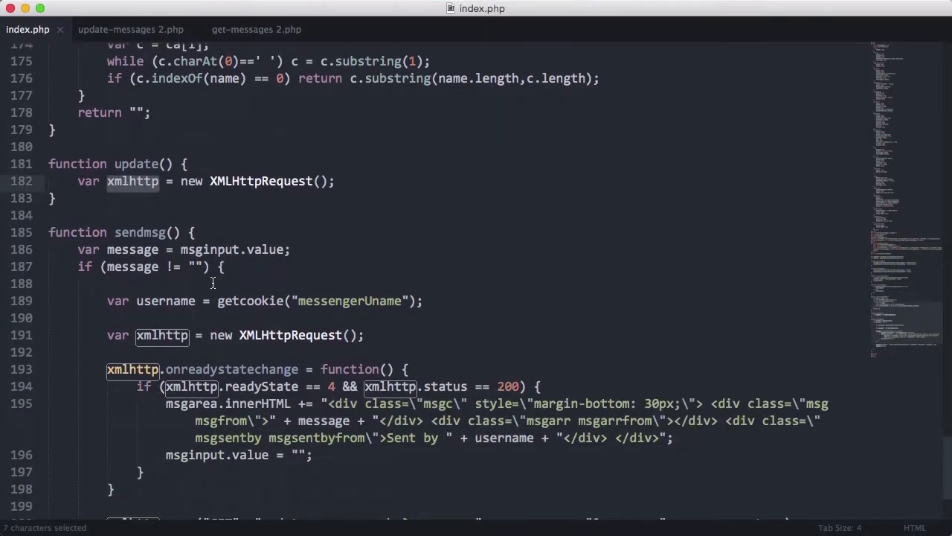
mouse_move(149, 319)
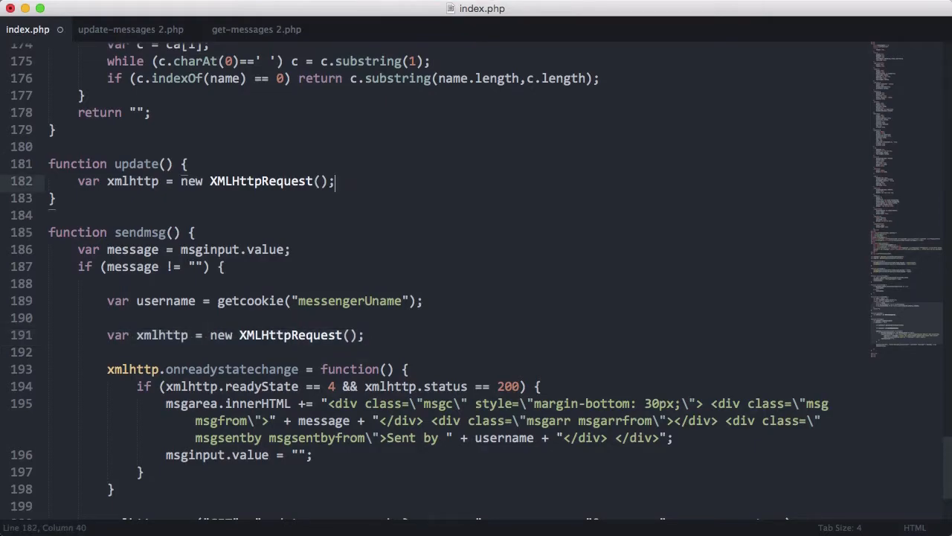
Step: Declare 'var username = getcookie("messengerUname");' and 'var output = "";' in update()
type("var username")
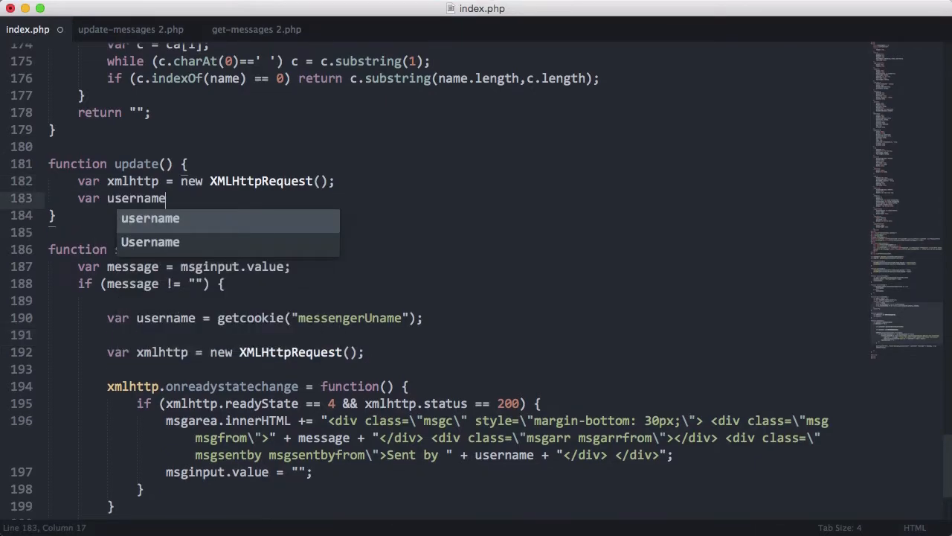
type("= getcookie(\"")
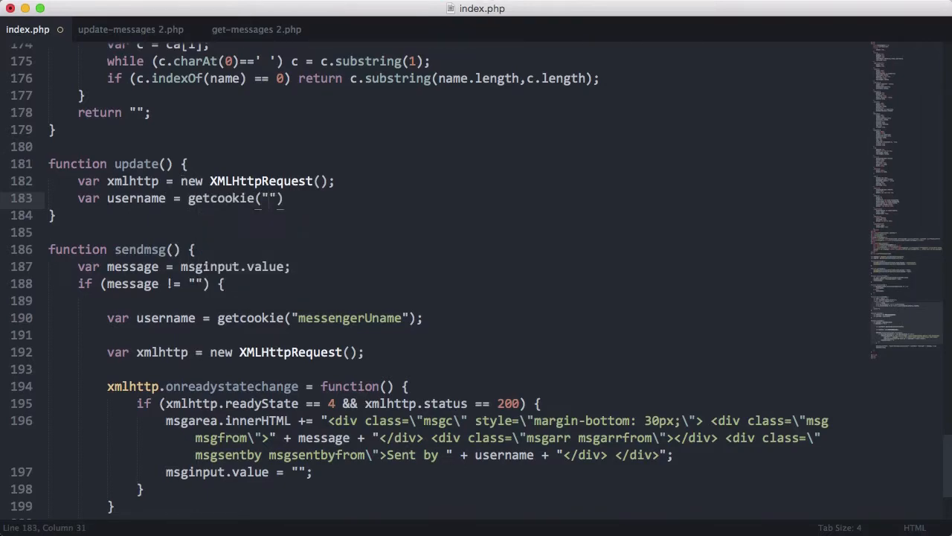
type("messengerUname")
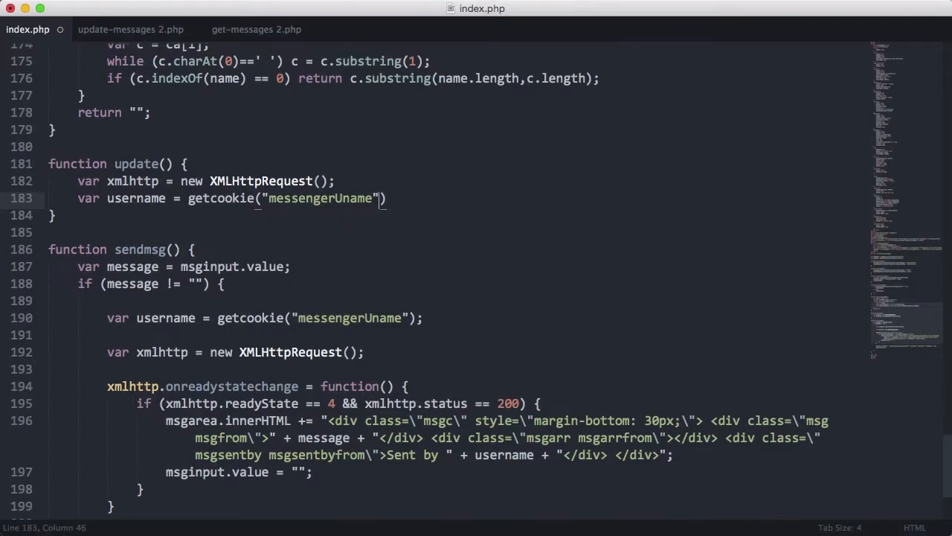
key("Enter")
type("var out")
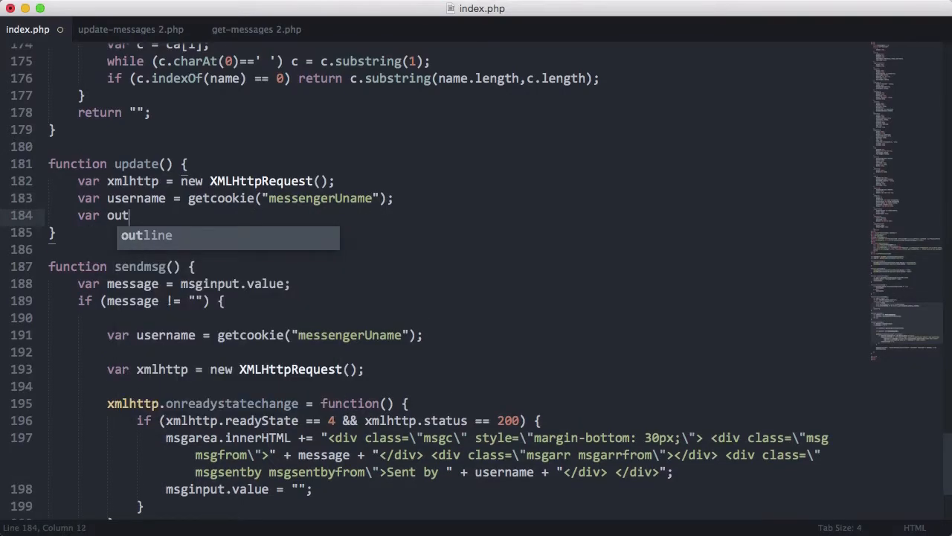
type("put = \"\";")
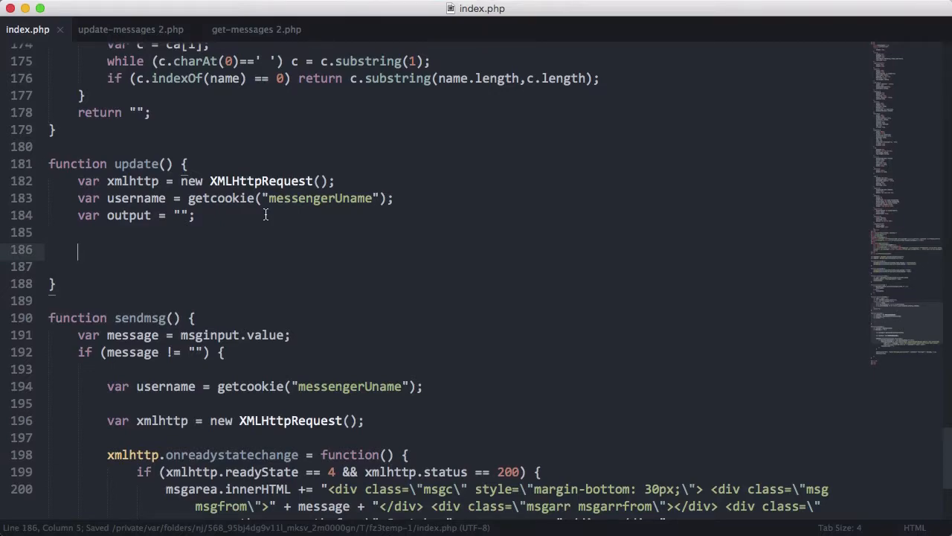
mouse_move(376, 260)
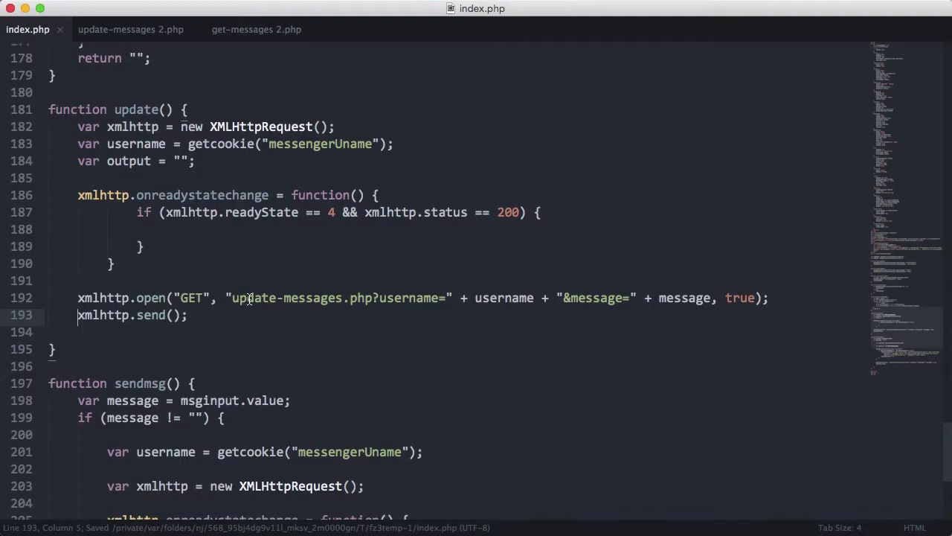
Step: Replace the pasted request URL with "get-messages.php?username=" plus username
left_click_drag(232, 298, 628, 297)
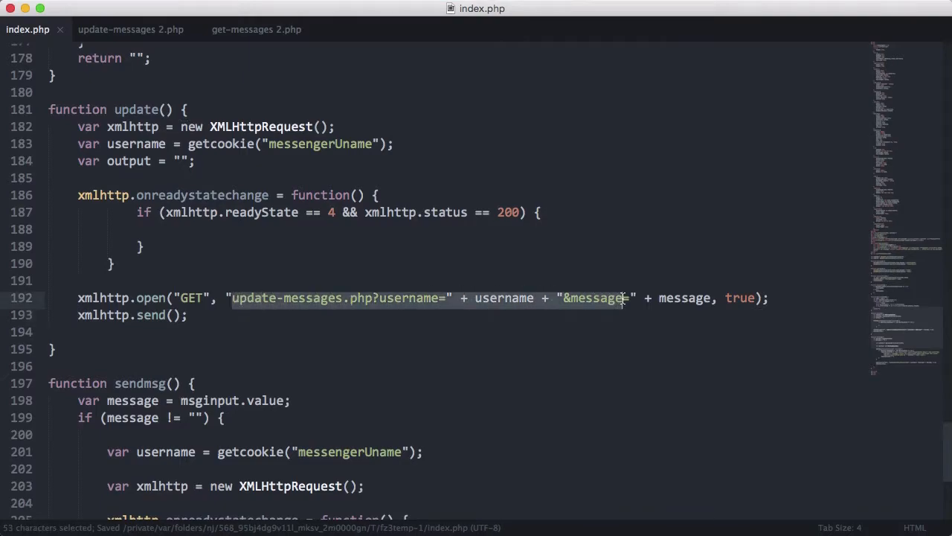
key("Delete")
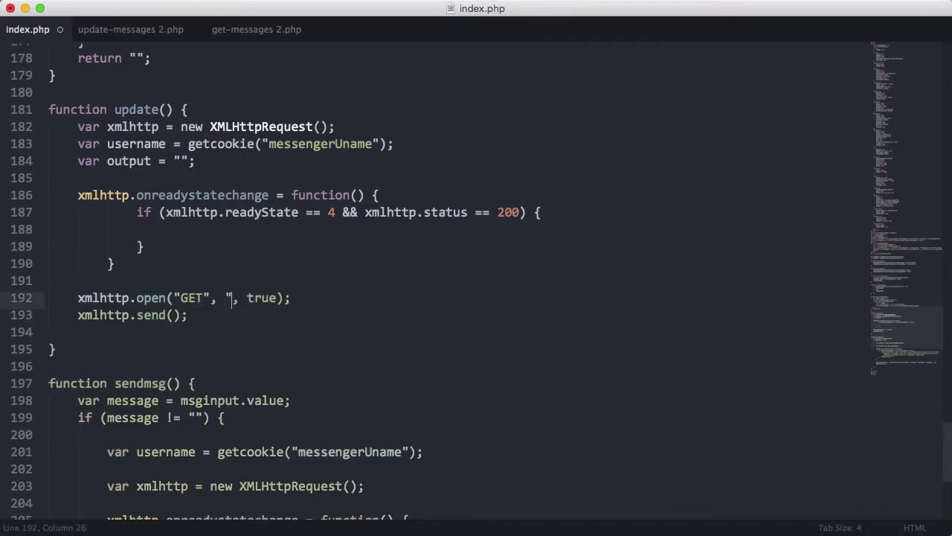
type("get-messages.php")
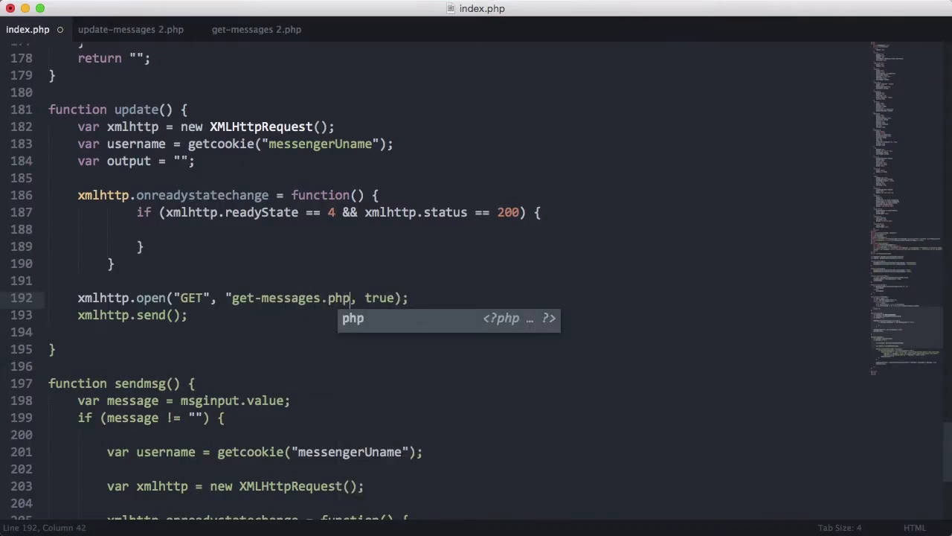
type("?\"")
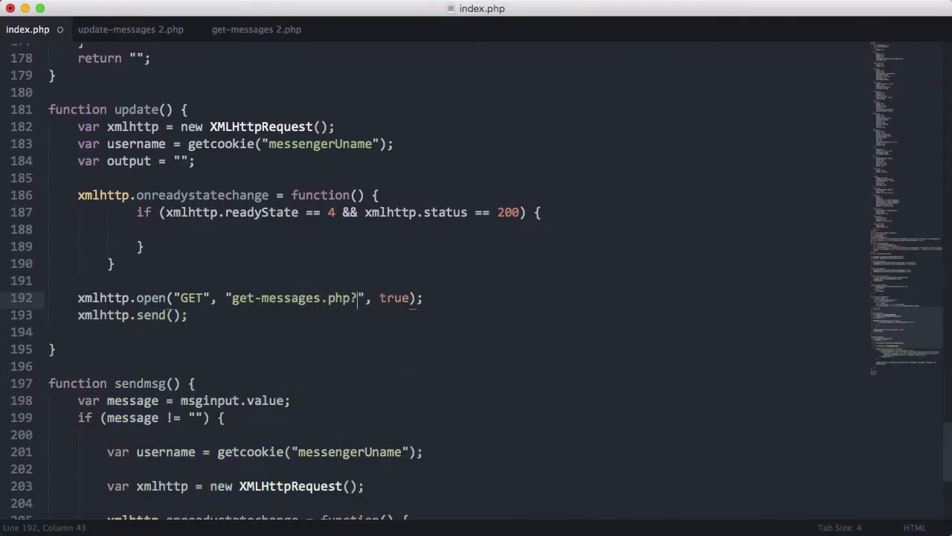
type("username=")
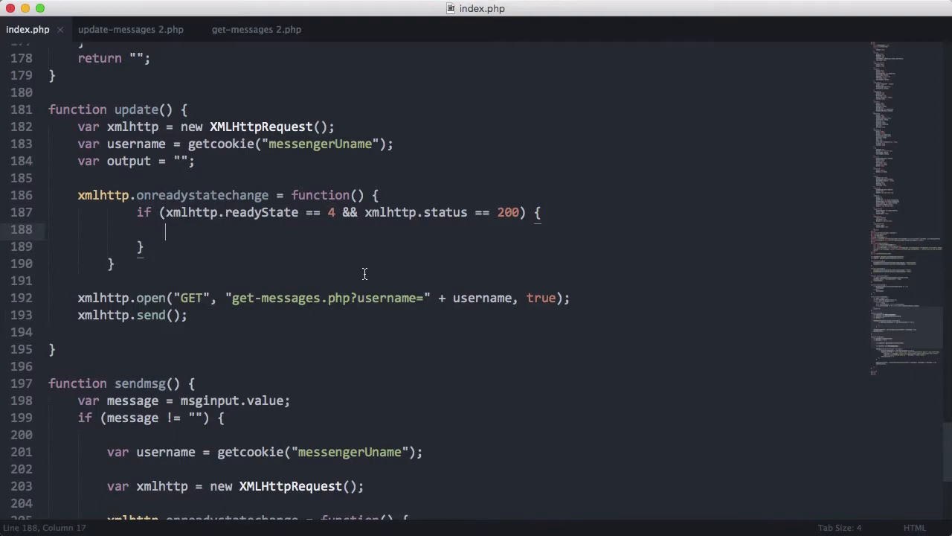
Step: Split xmlhttp.responseText on newlines into response and store response.length in rl
type("var re")
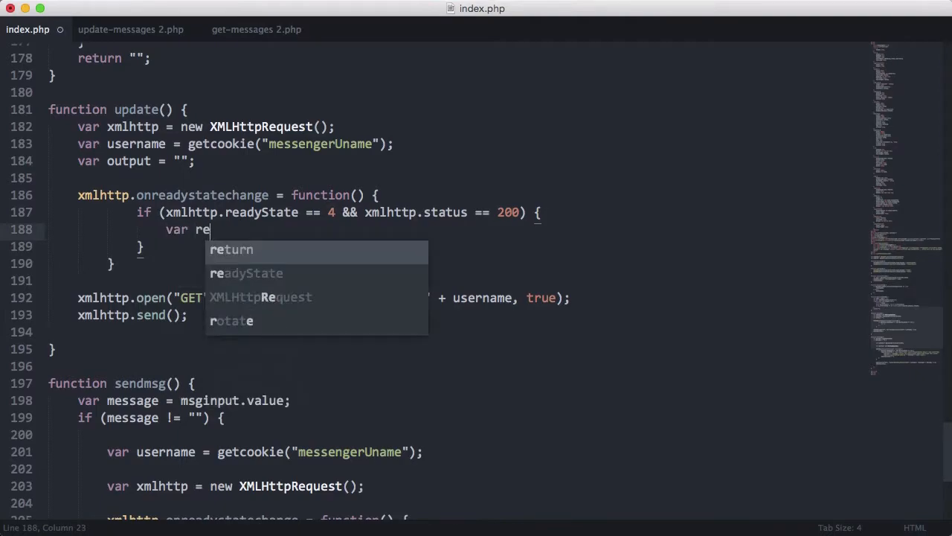
type("sponse = respon")
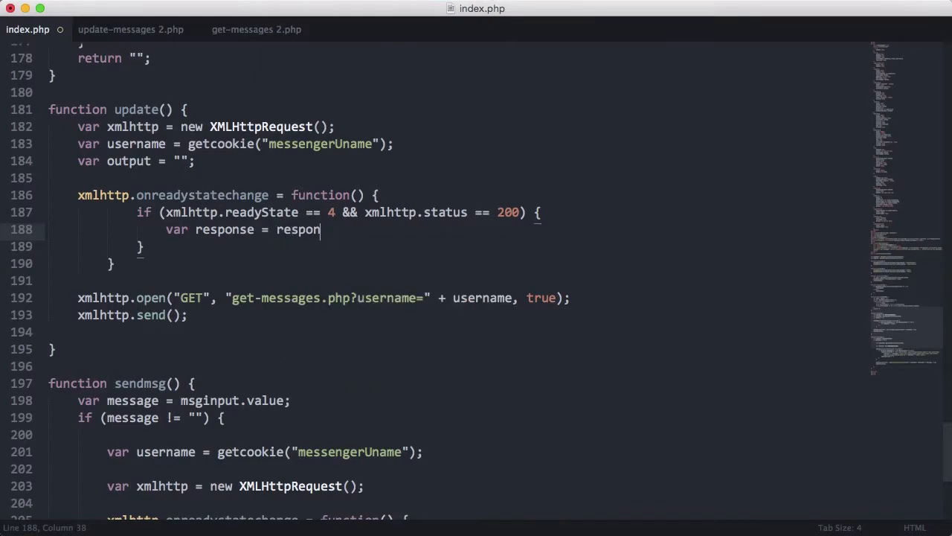
key("backspace")
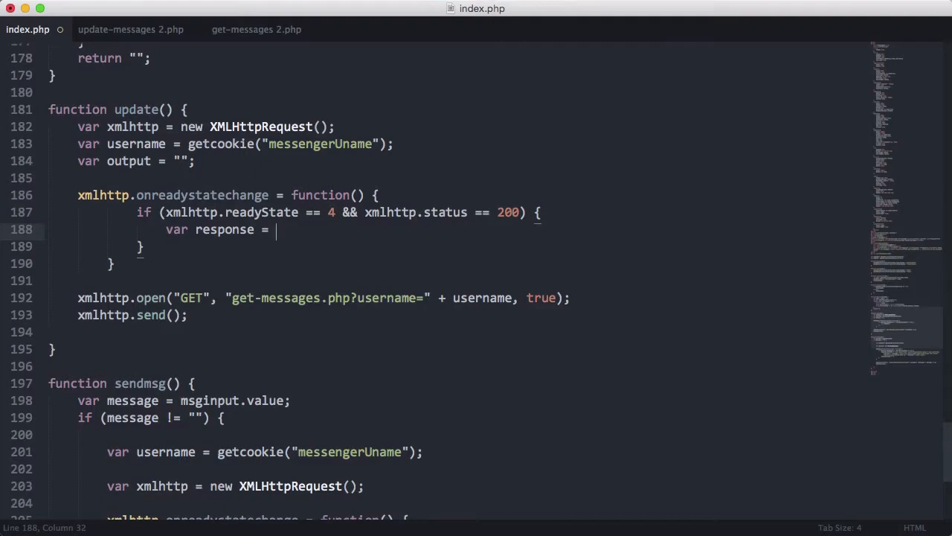
type("xmlhttp")
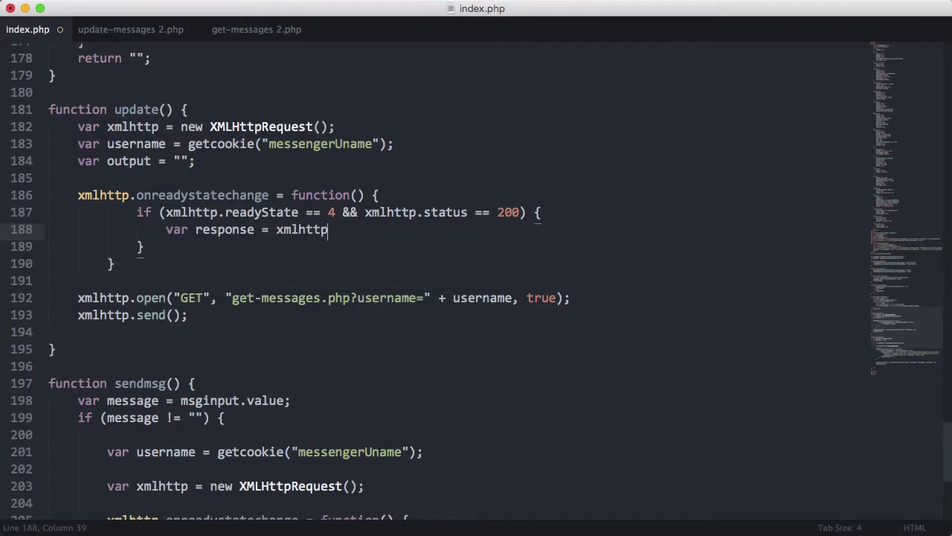
type(".responseTe")
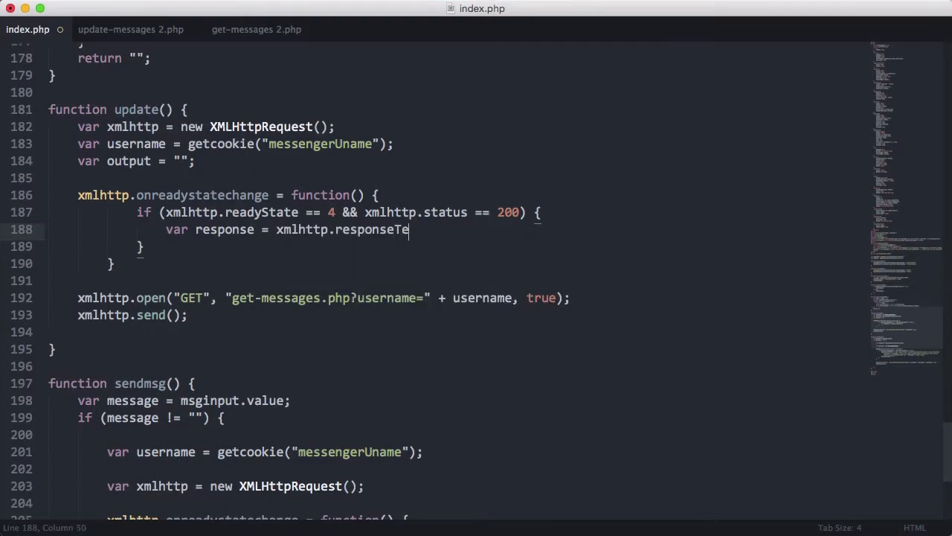
type("xt")
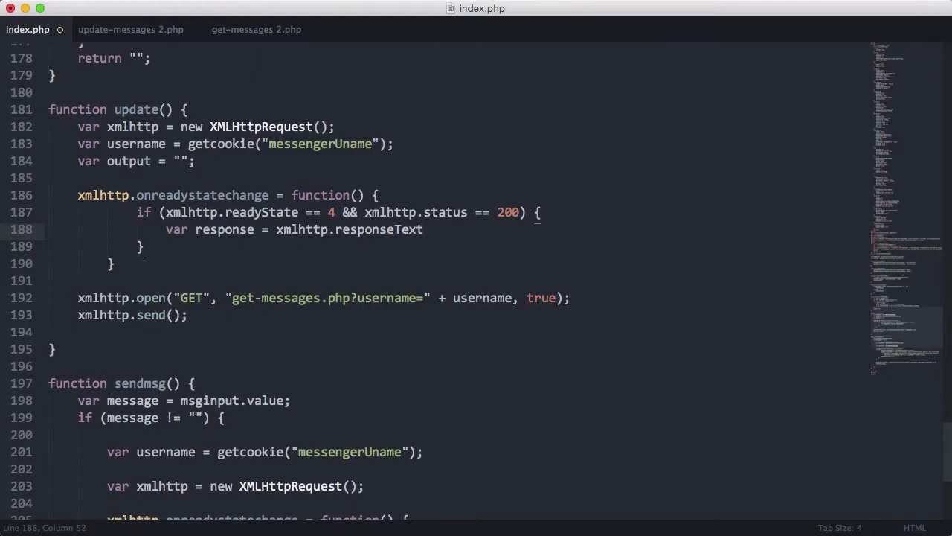
type(".split(\"\\")
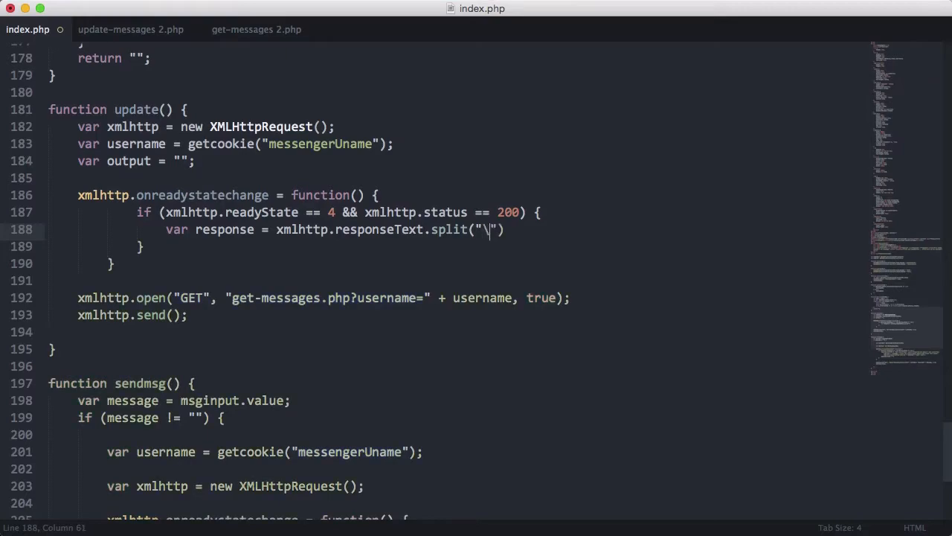
type("n")
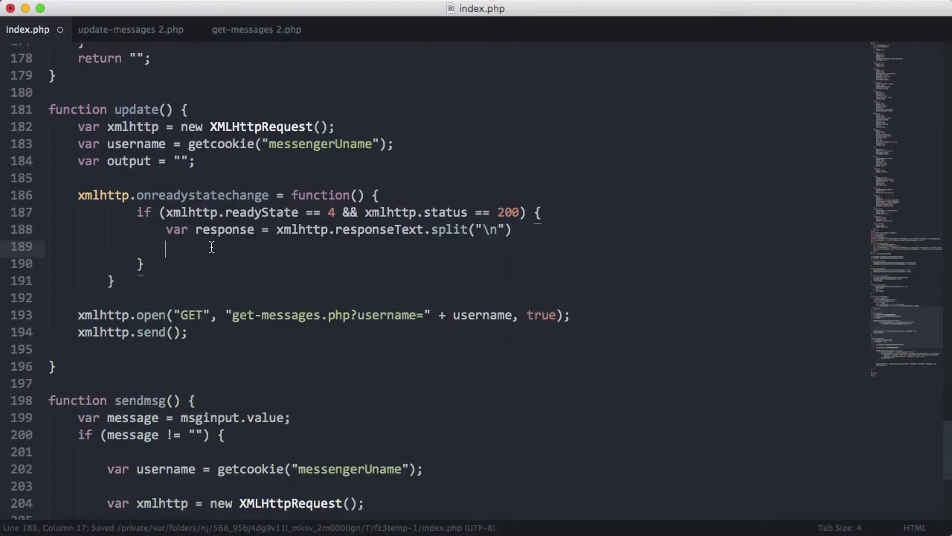
type("var rl =")
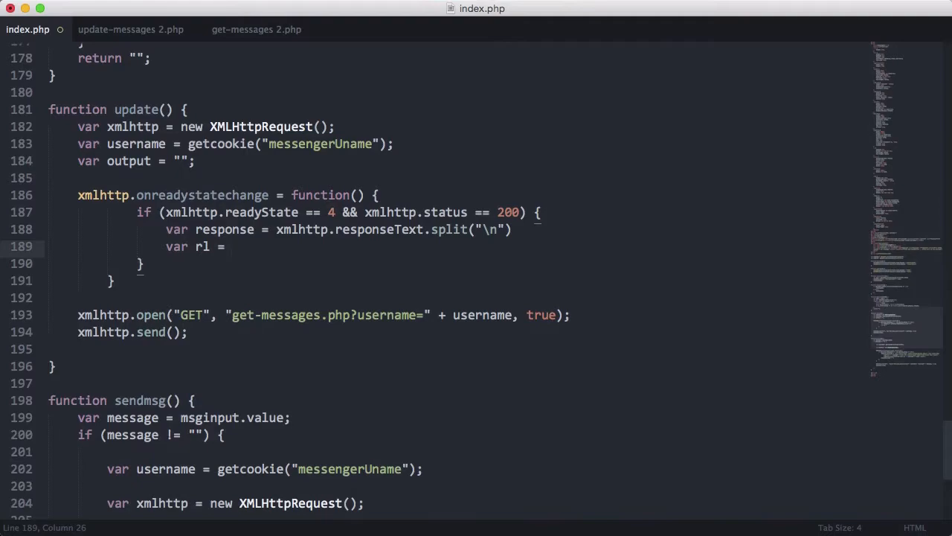
type("response.length")
type("var item = \"\";")
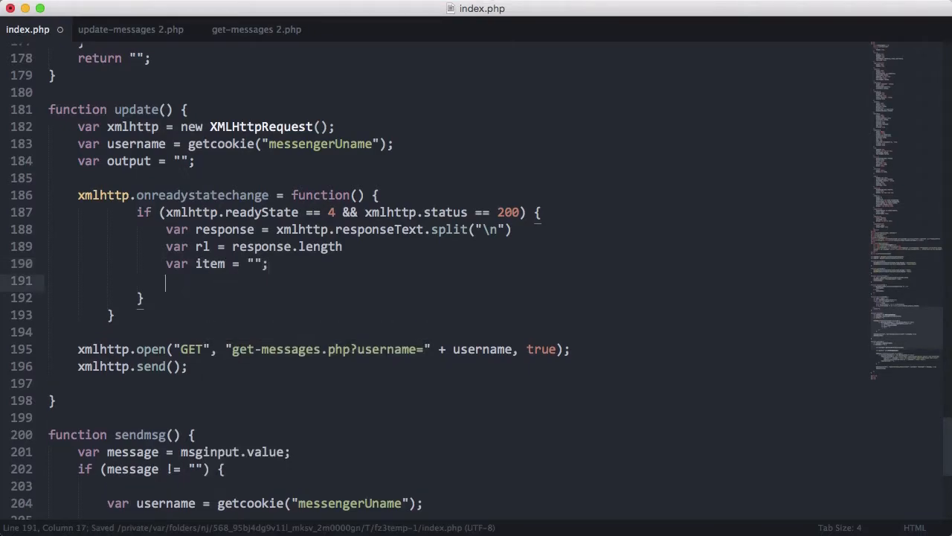
Step: Start a for loop 'for (var i = 0; i < rl; i++)' and undo a stray if condition
type("for")
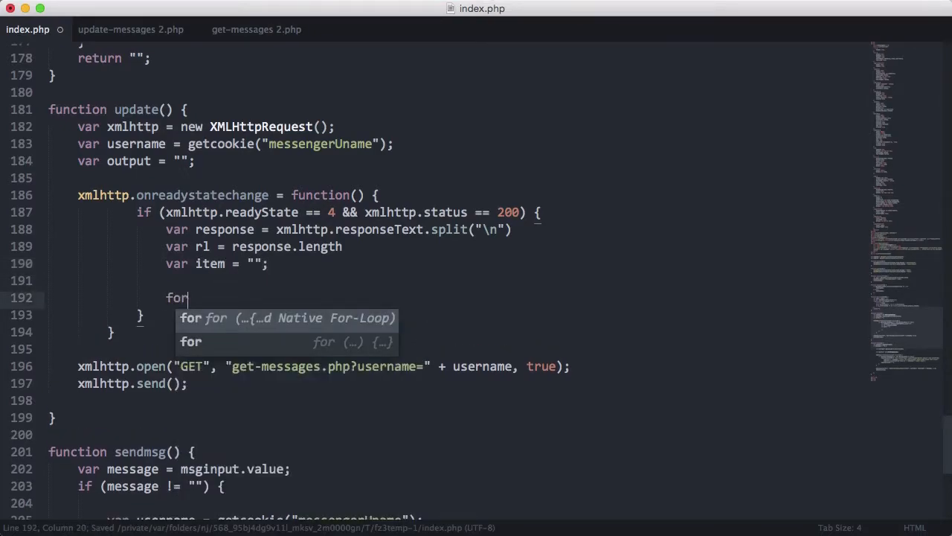
type("(")
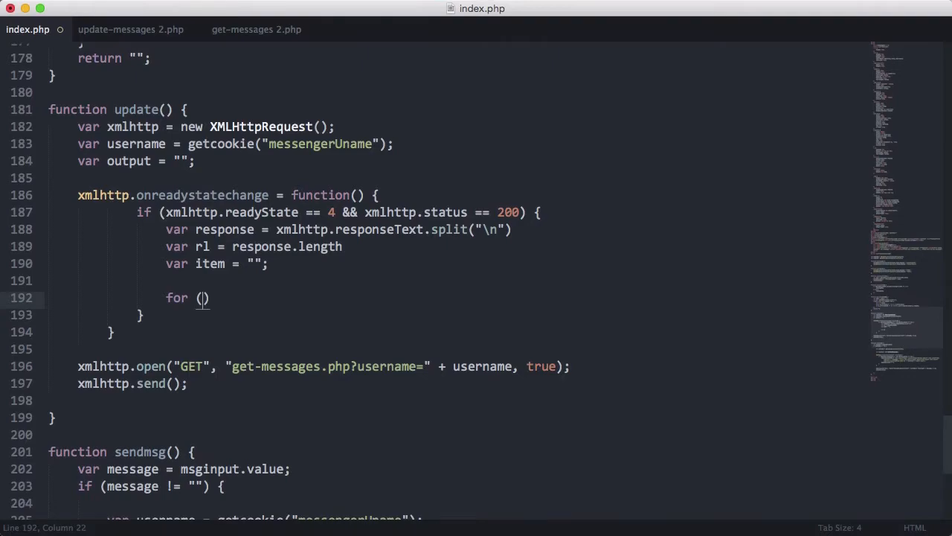
type("var i = 0; i < rl; i++")
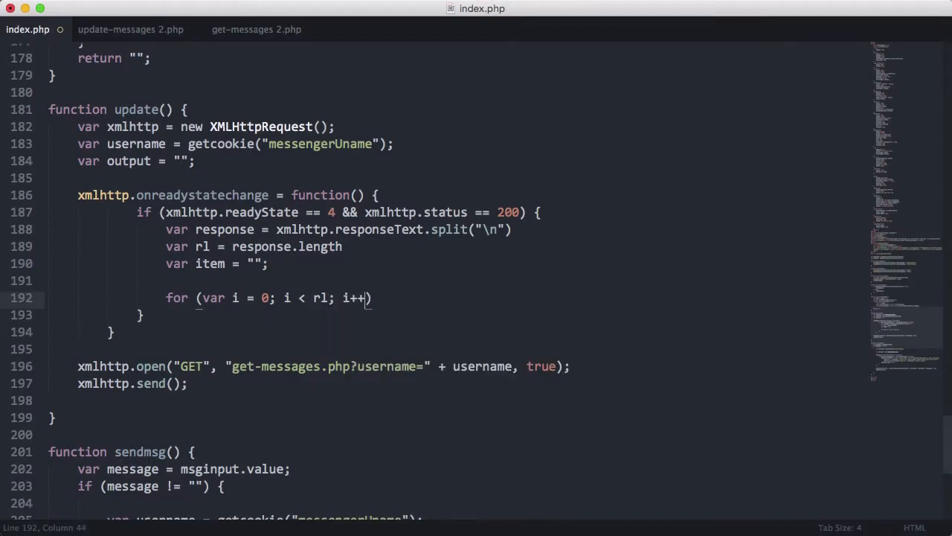
type("{")
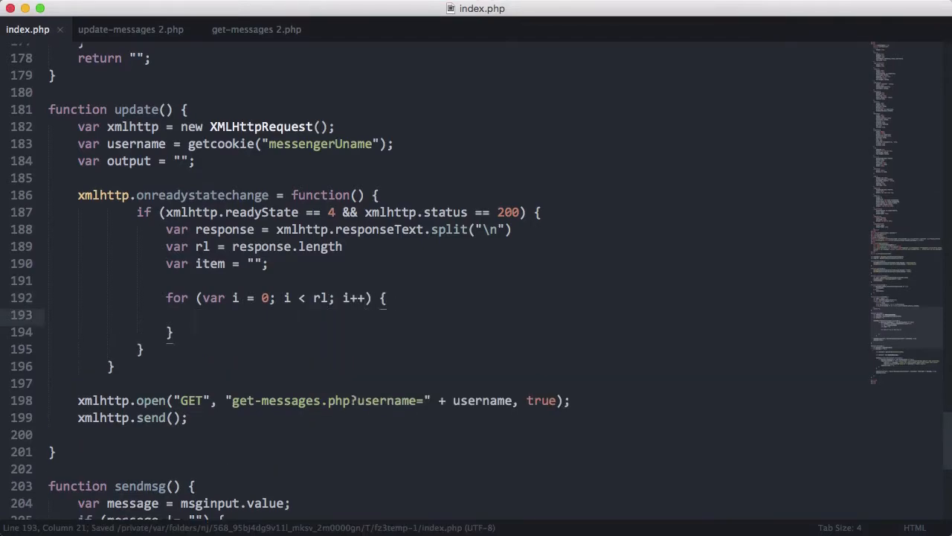
type("if (")
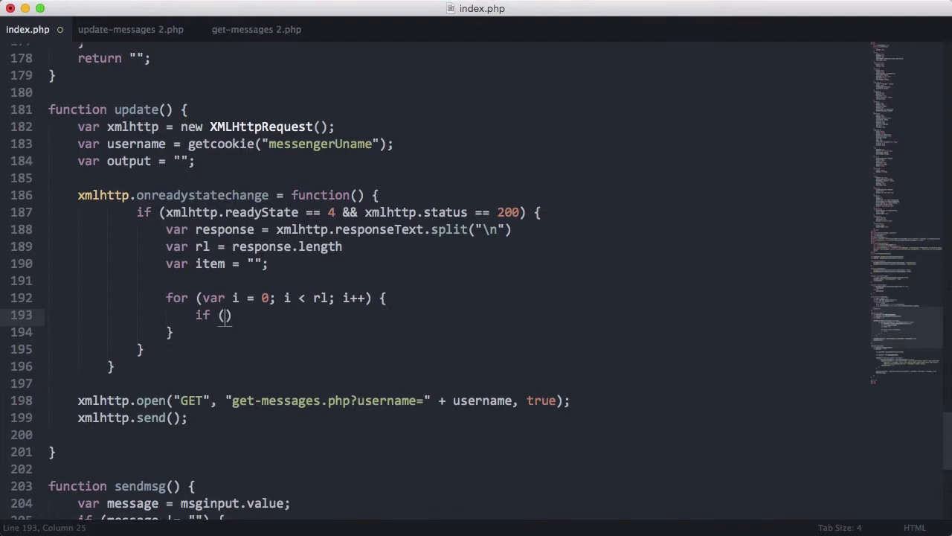
type("item[1]")
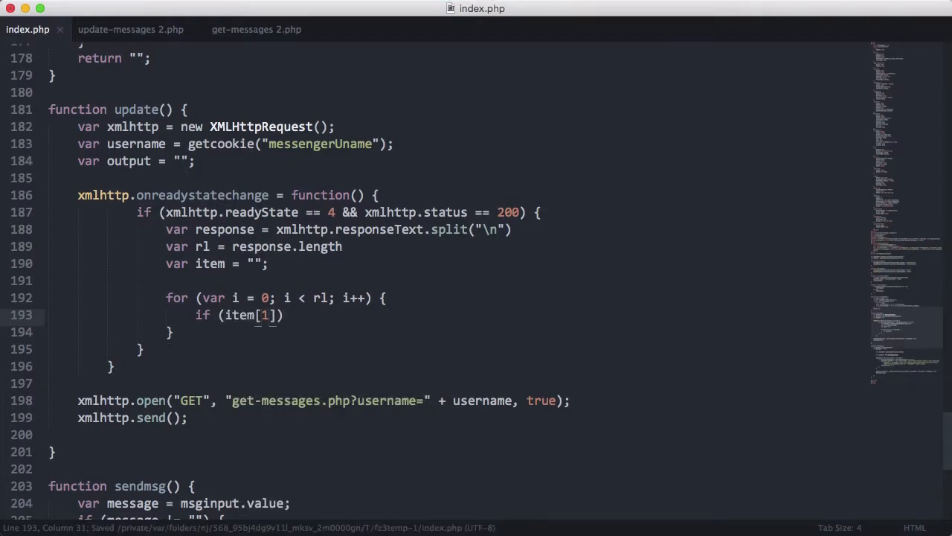
key("cmd+z")
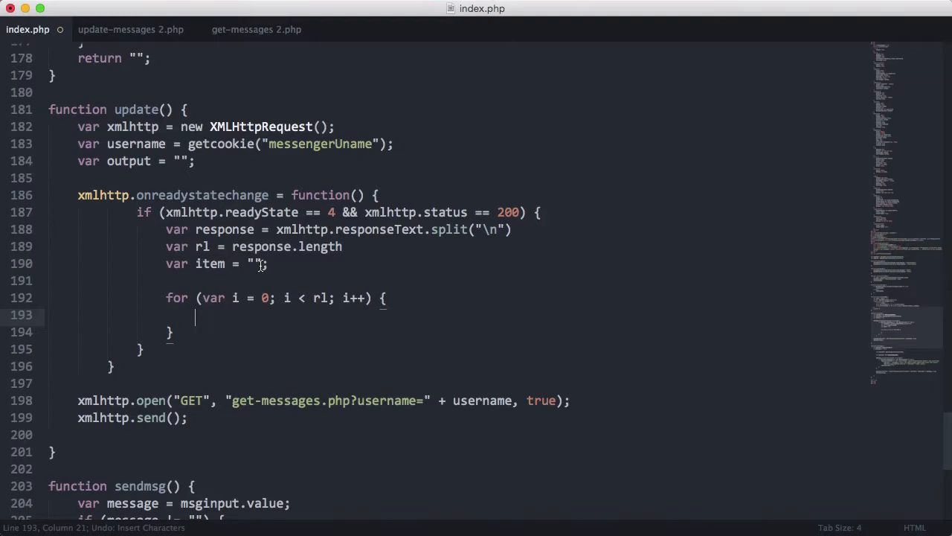
Step: Inside the loop, assign item = response.split("\\")
type("item")
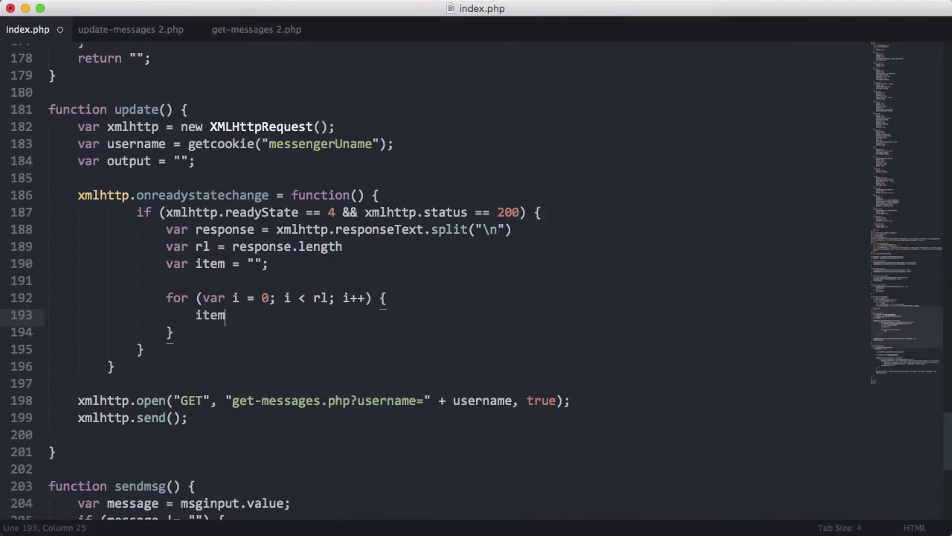
type("= resp")
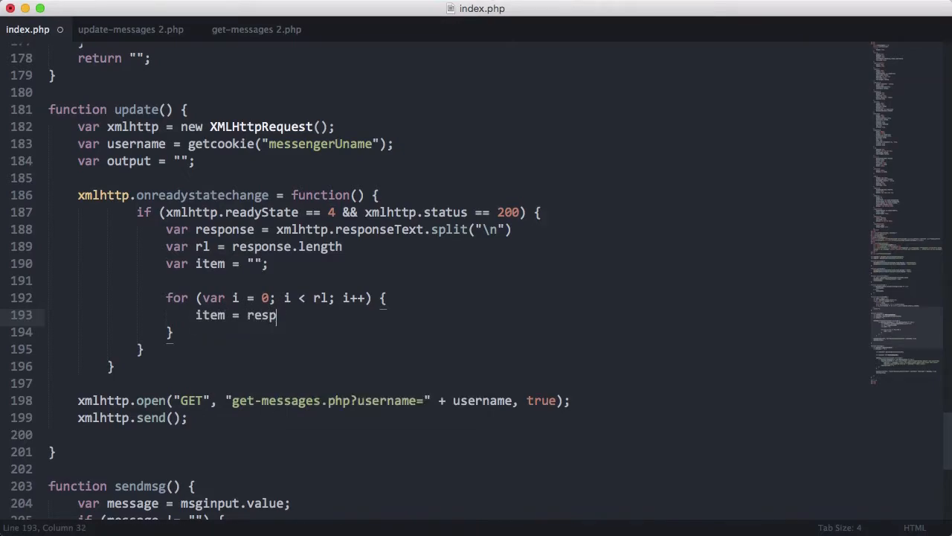
type("onse.s")
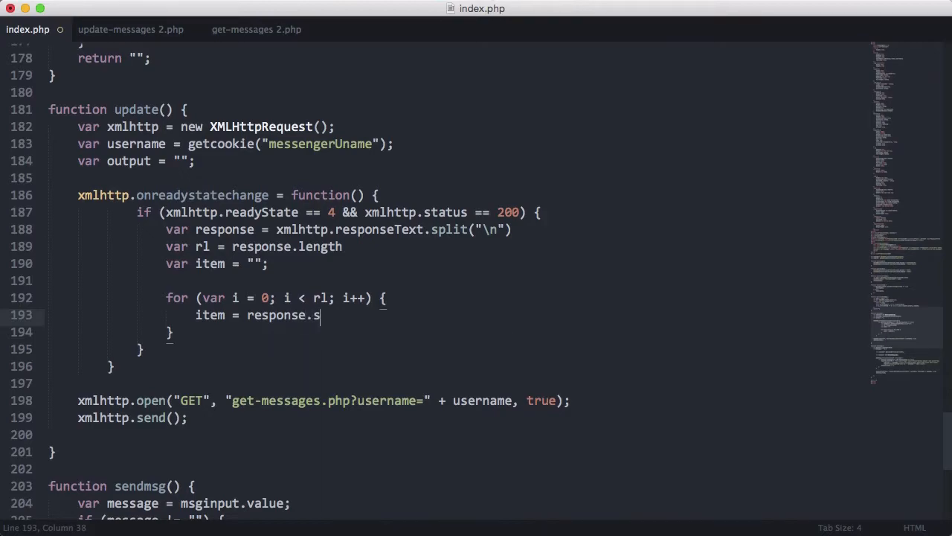
type("plit(\"\")")
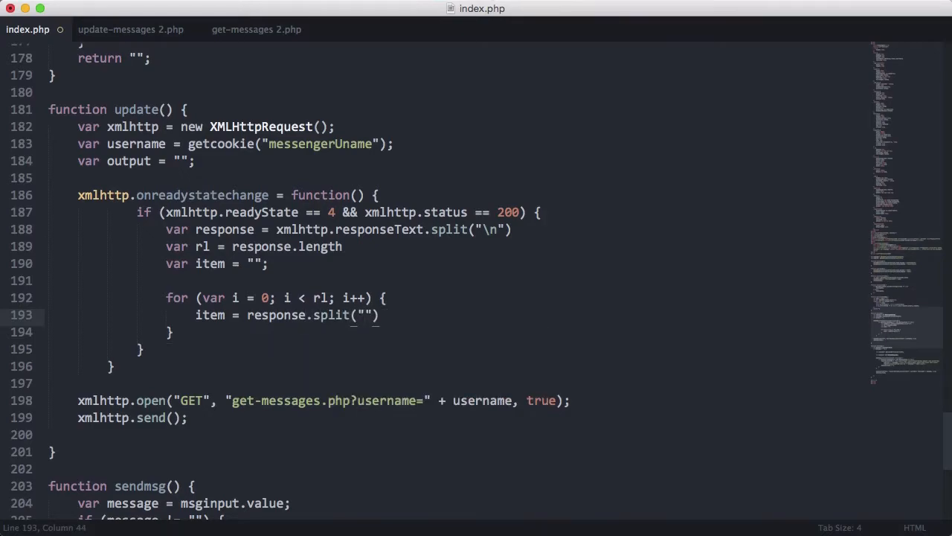
type("\\\\")
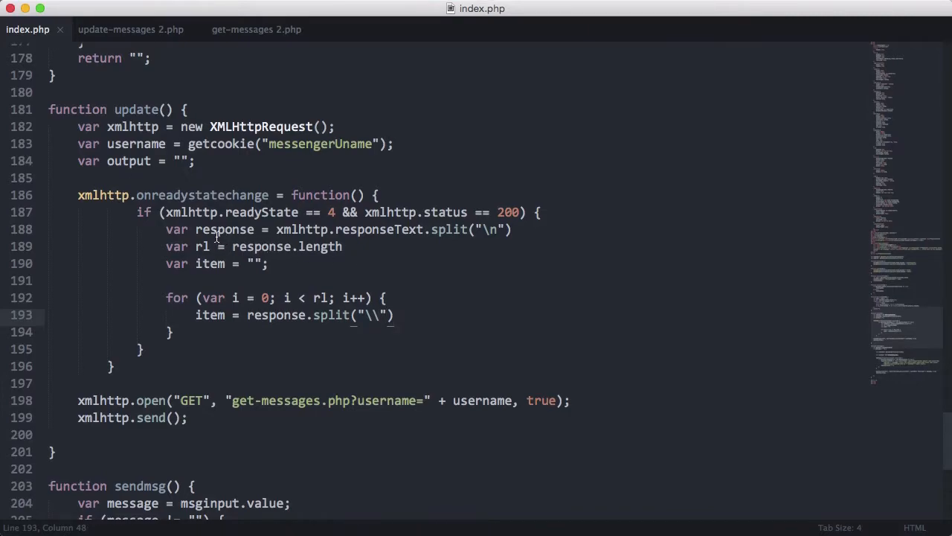
double_click(223, 229)
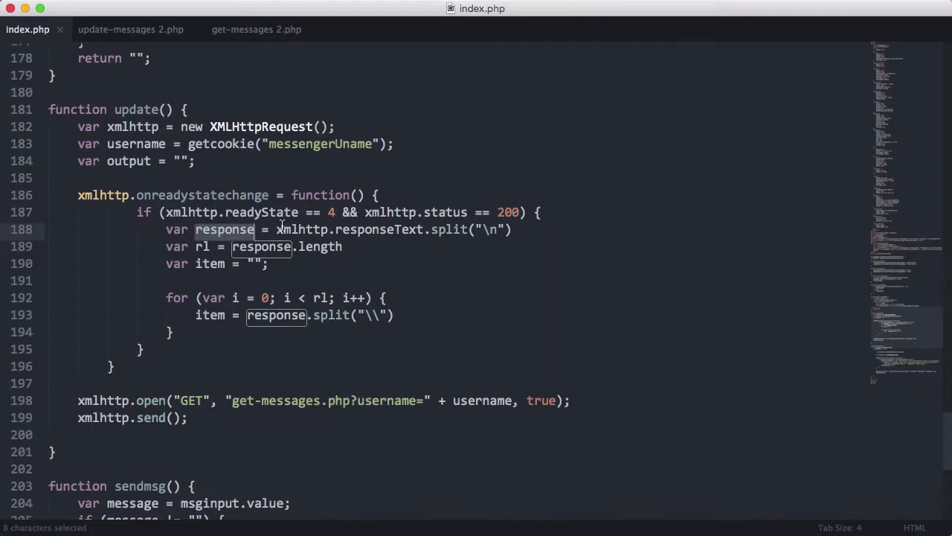
mouse_move(228, 80)
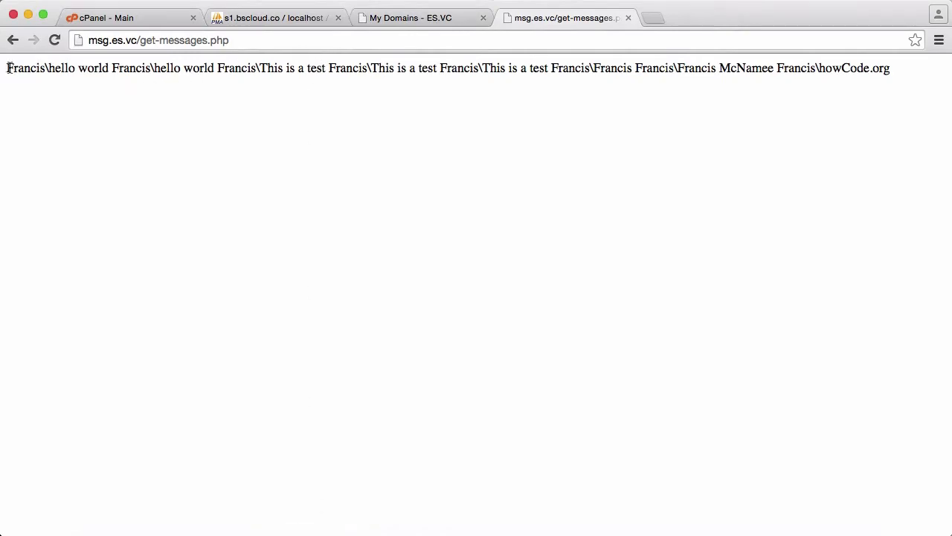
Step: Select the msg.es.vc/get-messages.php address in Chrome to view its backslash-separated output
left_click_drag(6, 67, 113, 67)
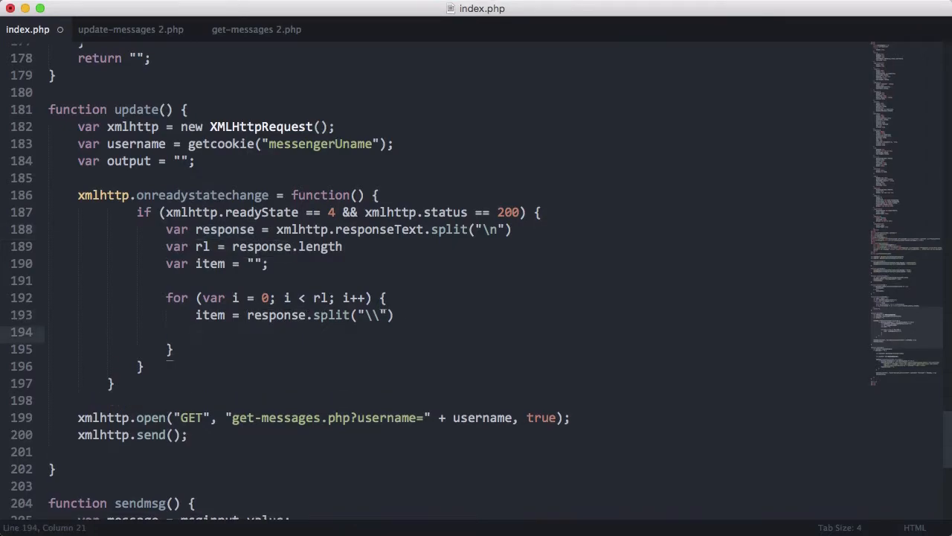
Step: Add an 'item[1] != undefined' check containing an 'if (item[0] == username)' block, and save
type("if (")
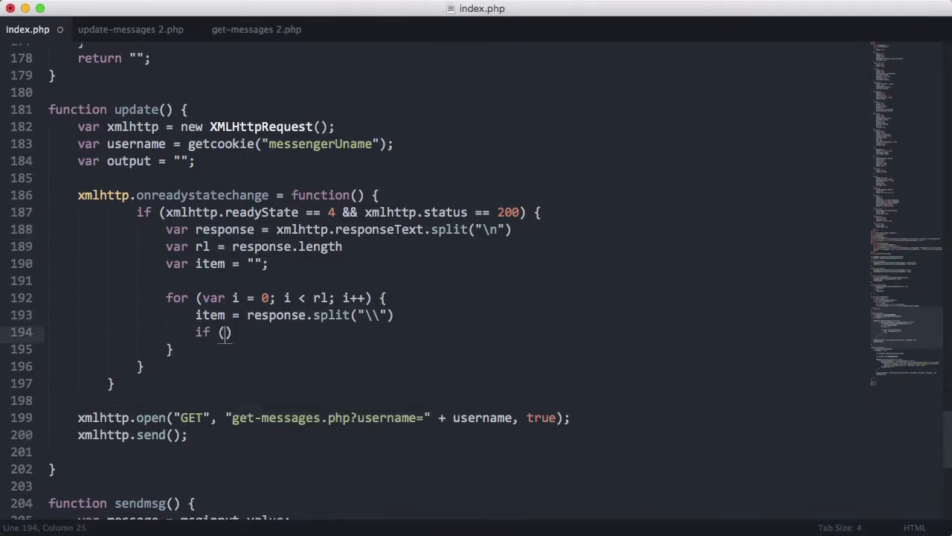
type("item[1]")
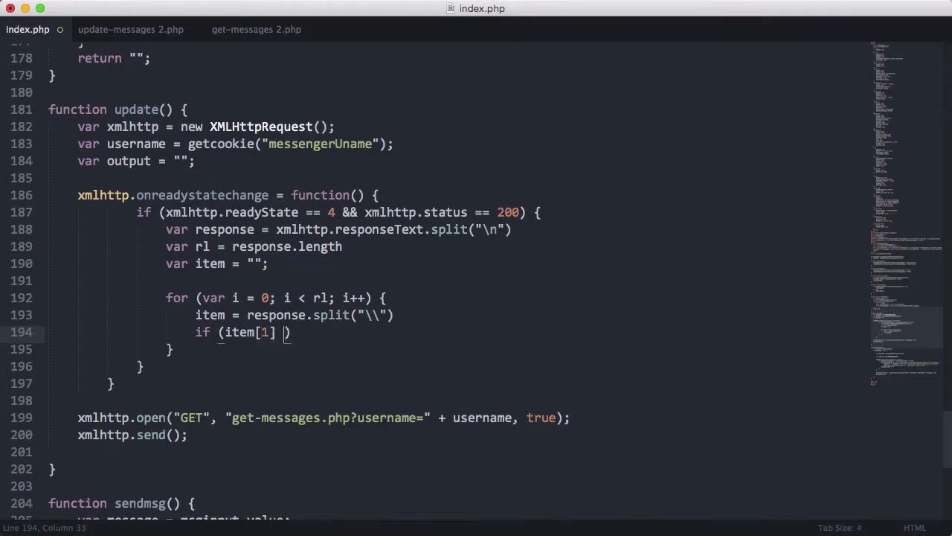
type("!= under")
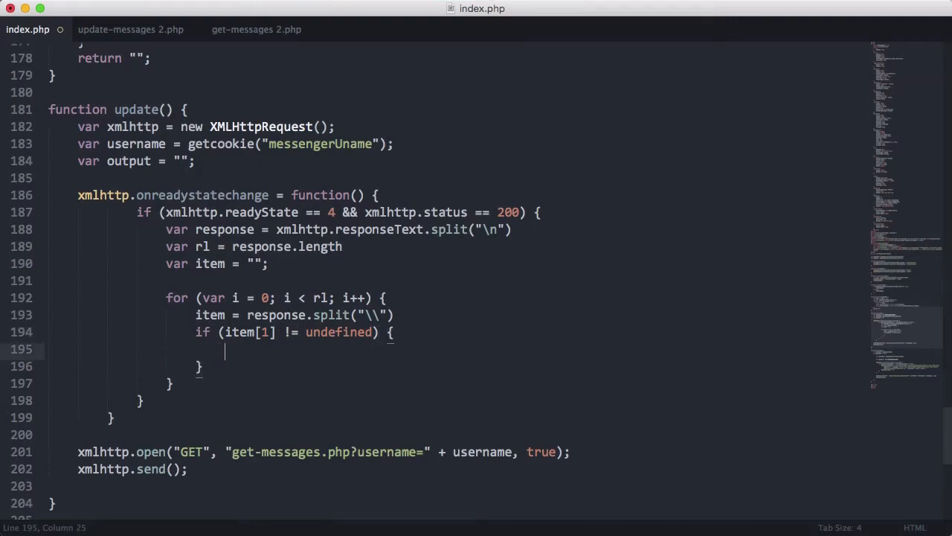
key("cmd+s")
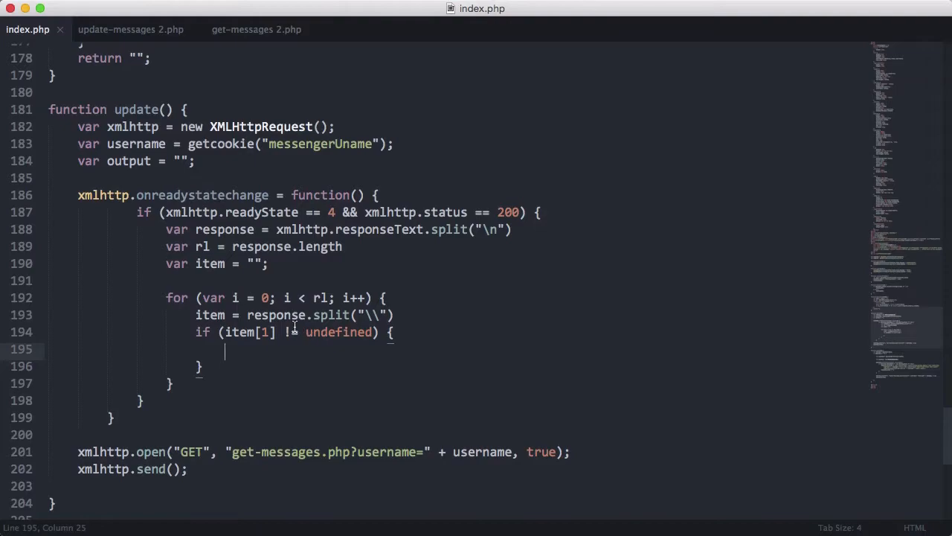
mouse_move(317, 379)
type("if")
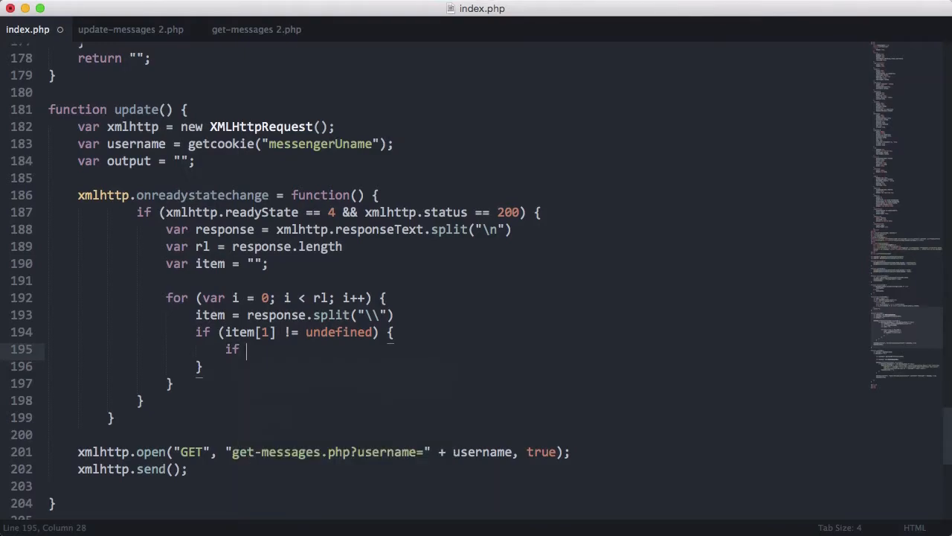
type("(item)")
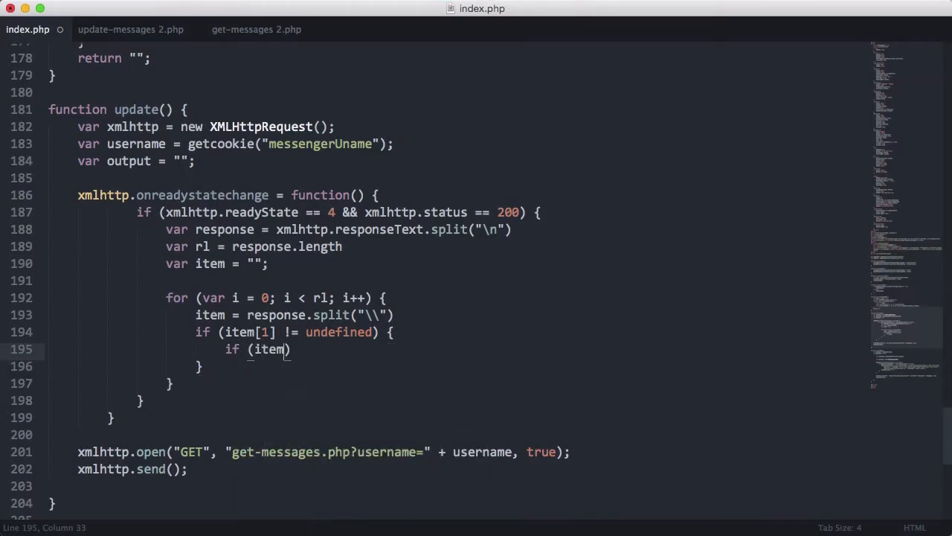
key("cmd+s")
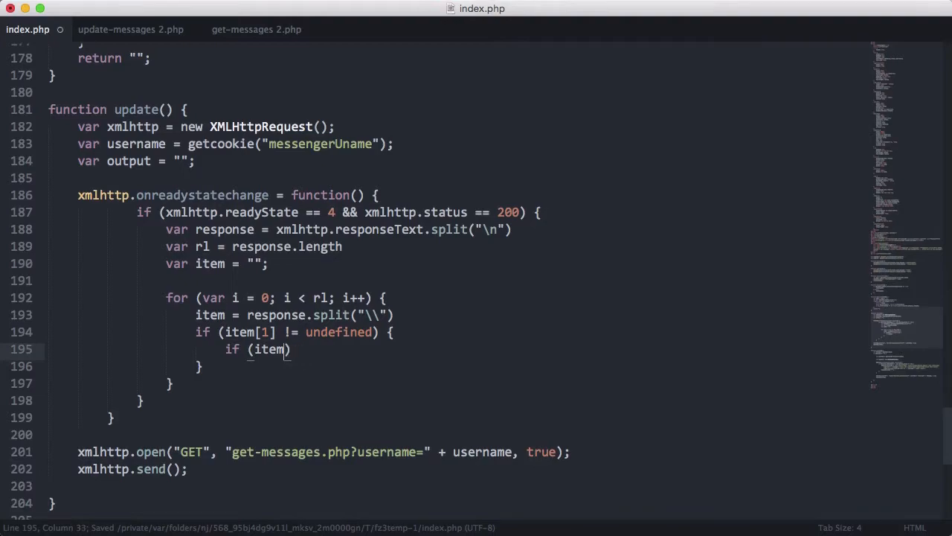
type("[0] ==")
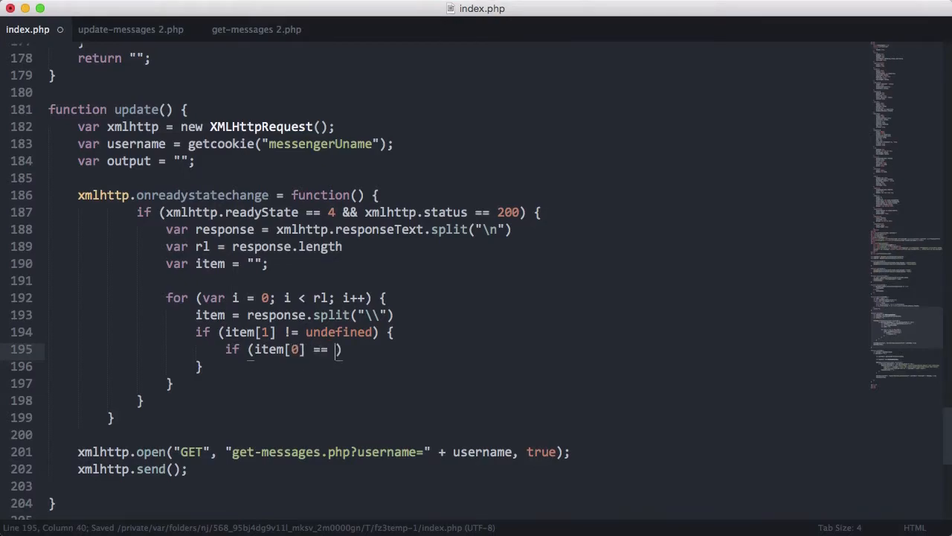
type("username")
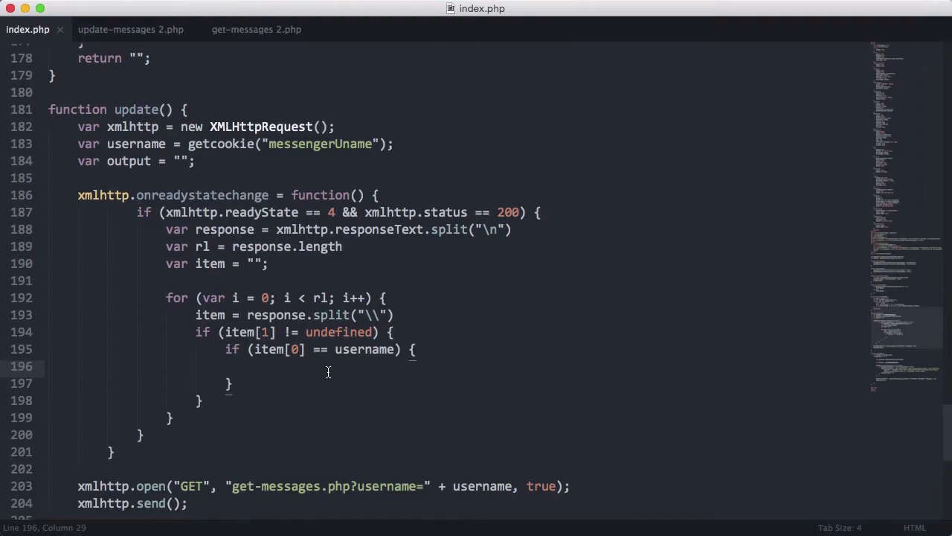
mouse_move(383, 350)
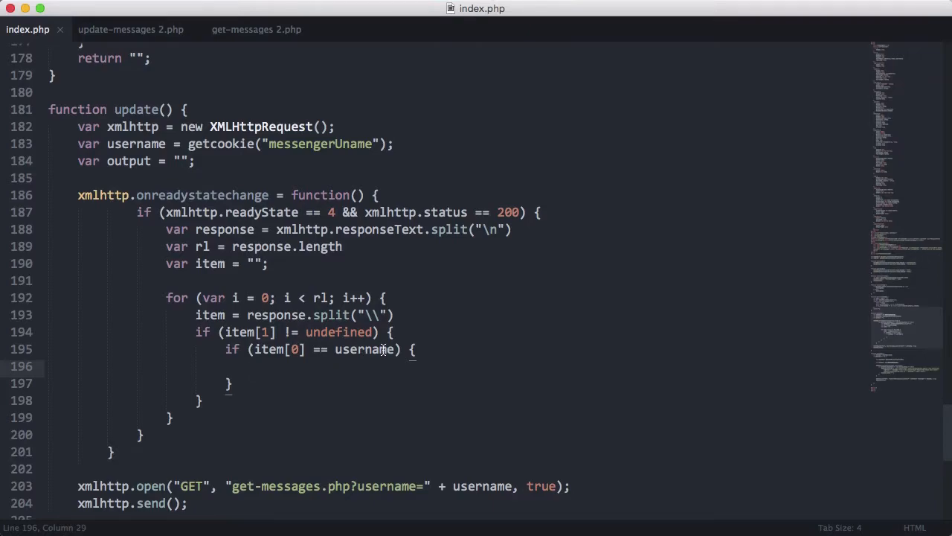
Step: Add an else branch, comment the branches 'Blue messages' and 'Grey messages', append output += "" in each, and save
left_click(566, 18)
type(" else {")
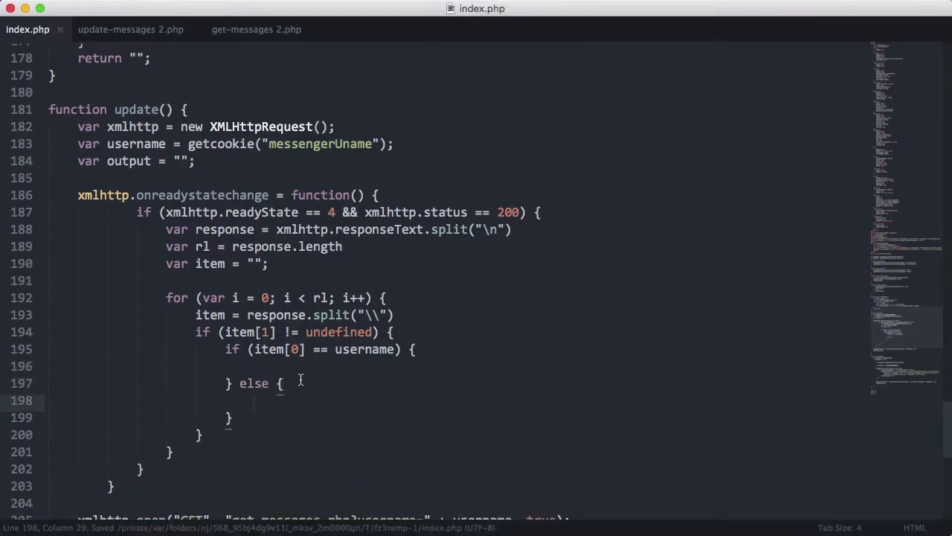
type("//")
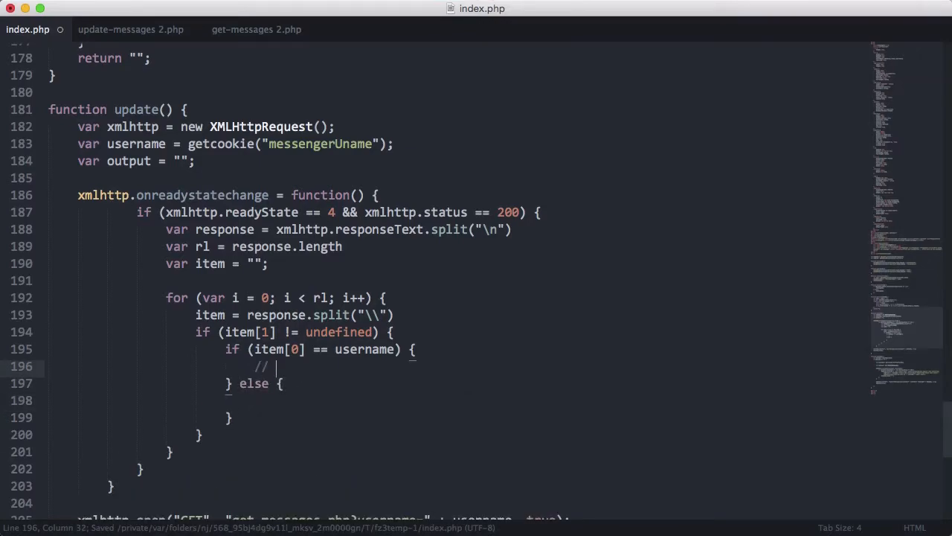
type("Blue messages")
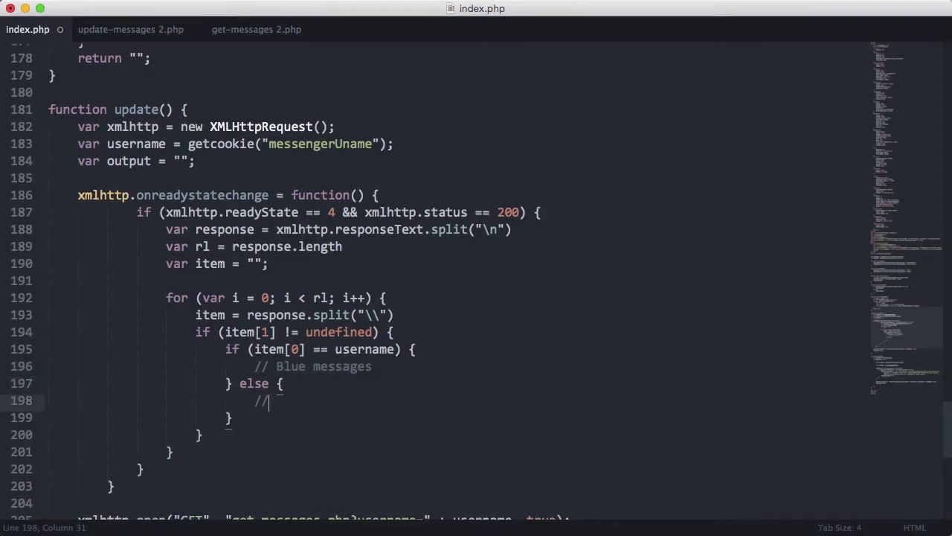
type("Grey")
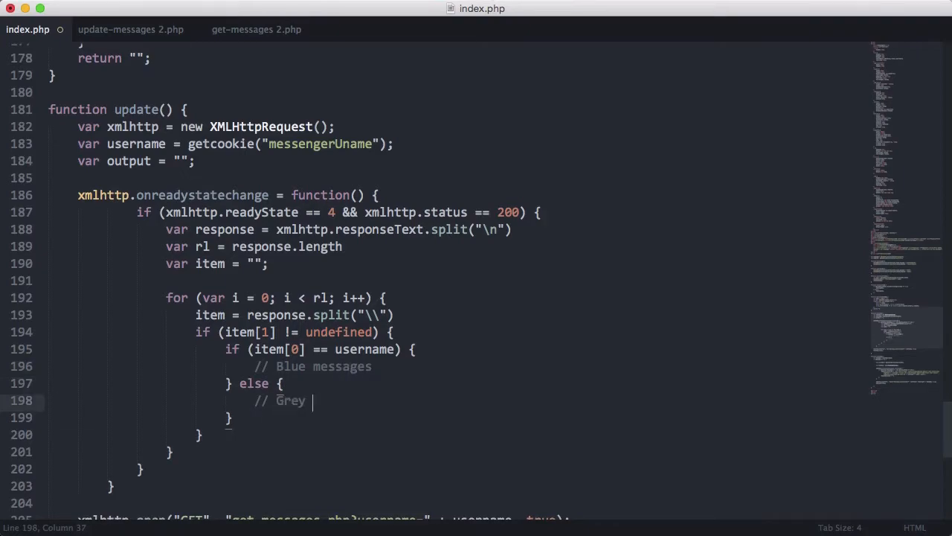
type("messages")
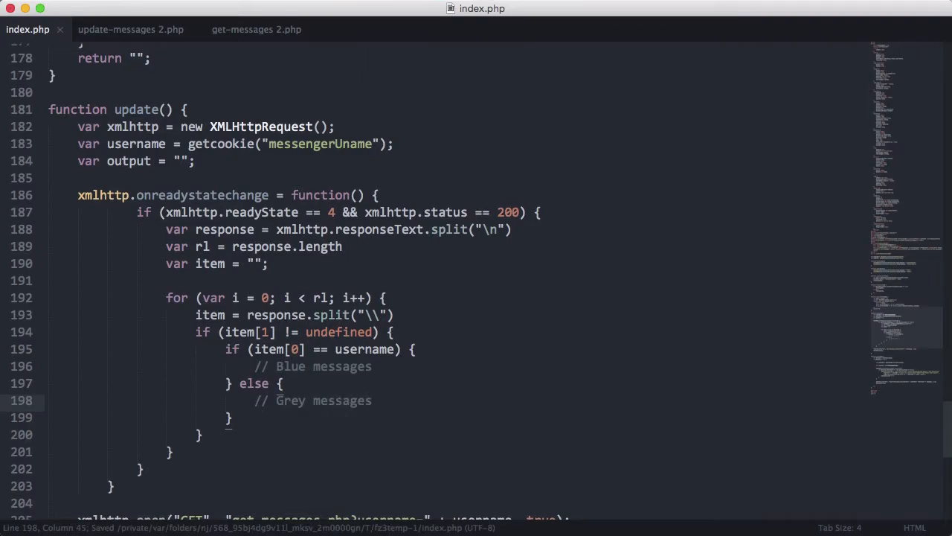
left_click(372, 366)
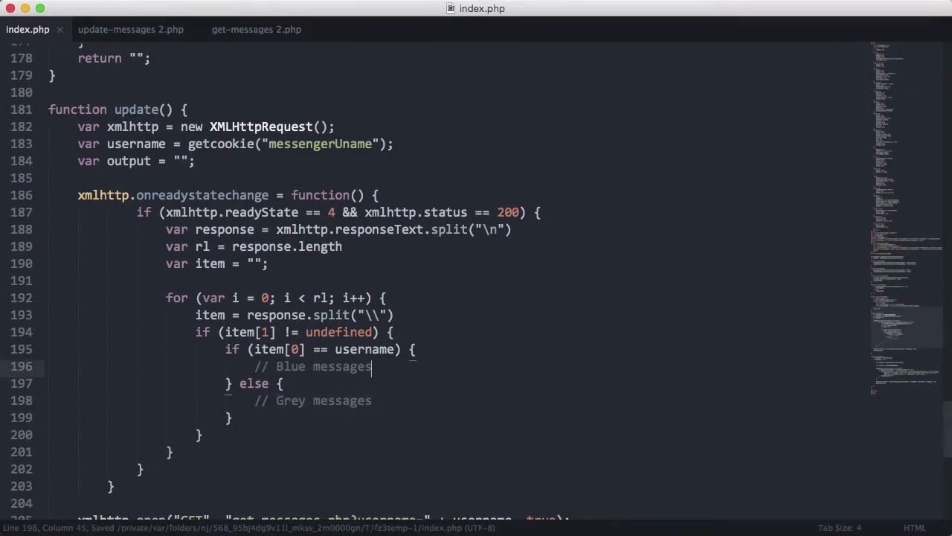
type("output +=")
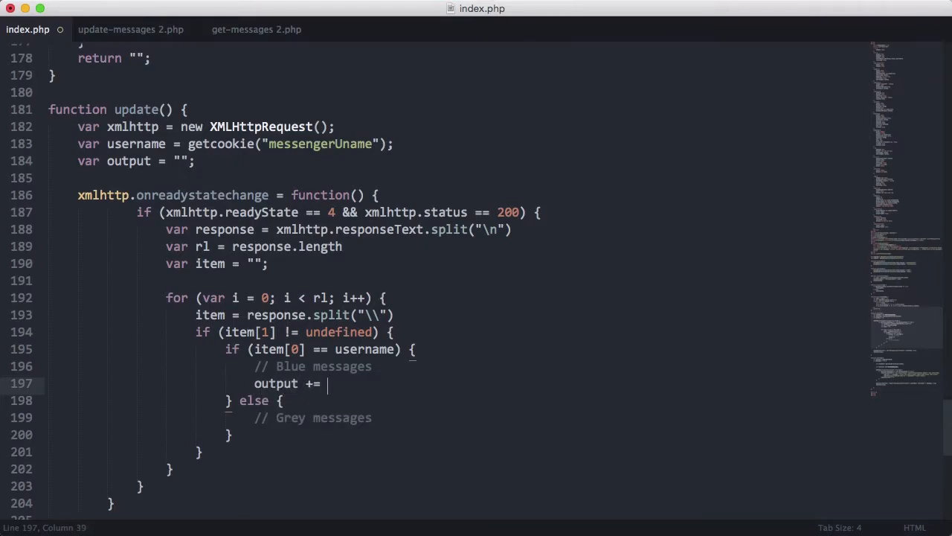
type("\"\"")
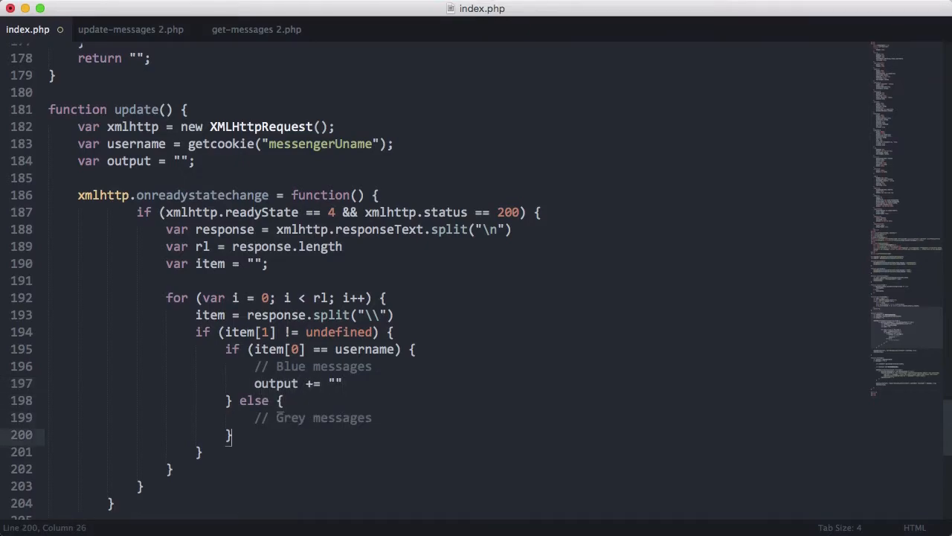
type("output += \"")
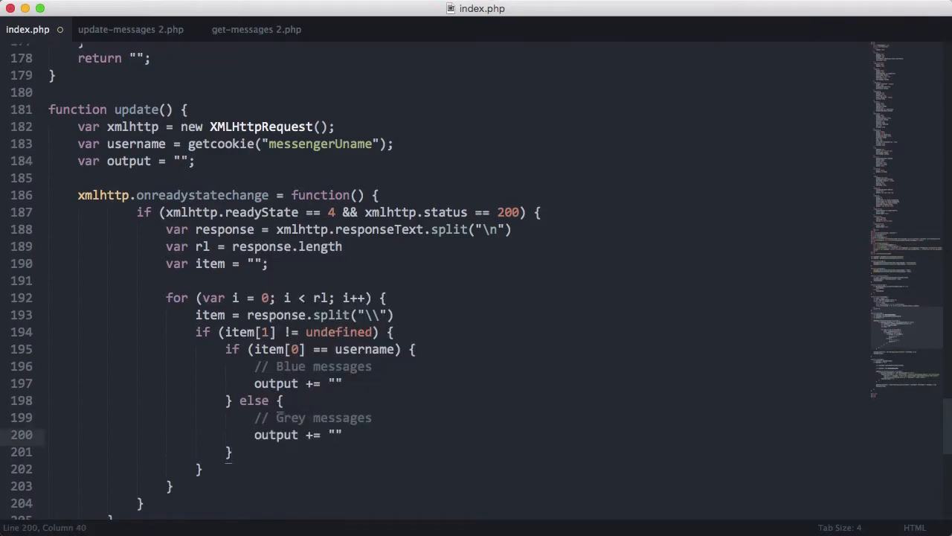
key("cmd+s")
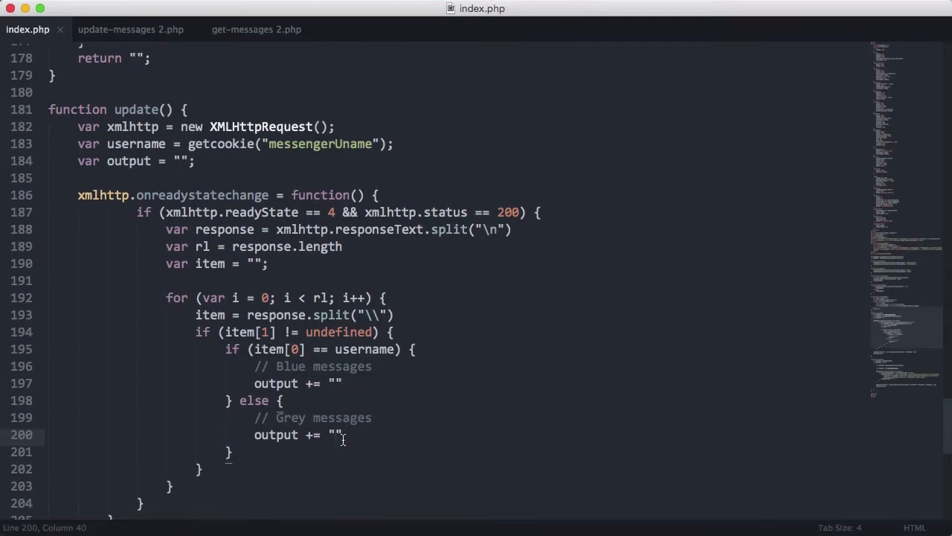
mouse_move(246, 460)
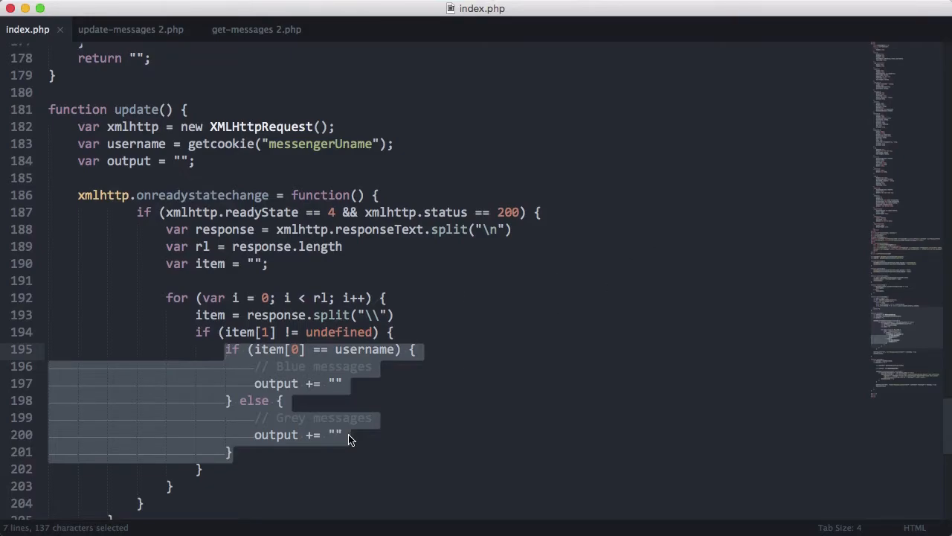
Step: Paste sendmsg's message markup into both branches, using item[1] as the text and item[0] as the sender
scroll("down", 3)
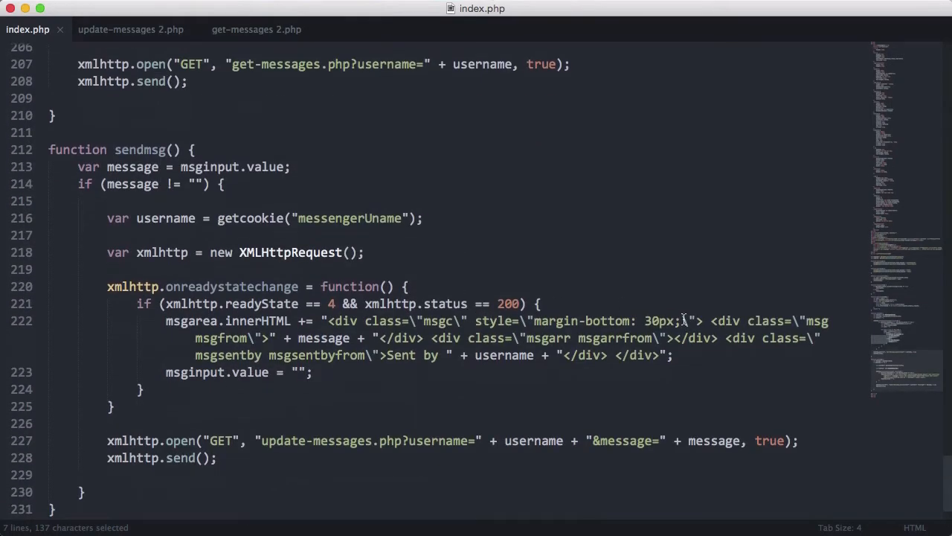
scroll("up", 3)
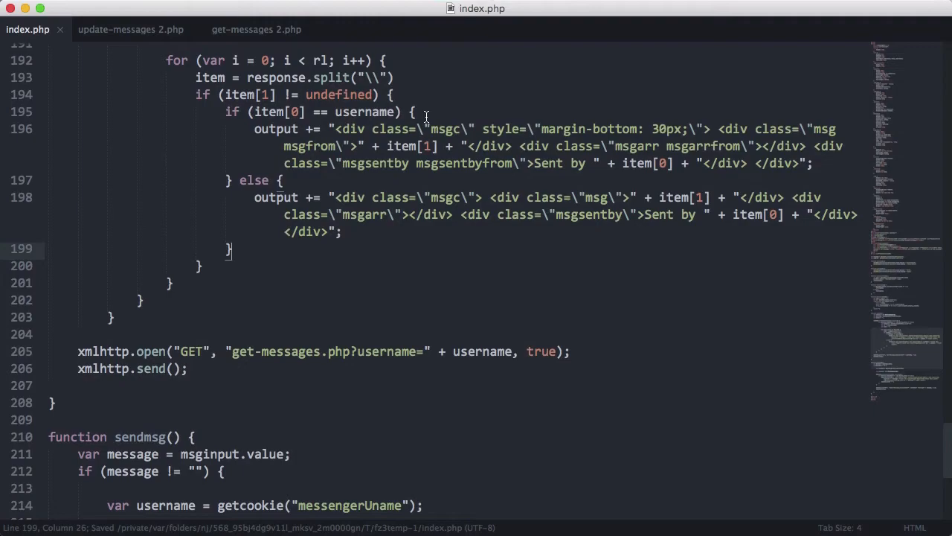
scroll("down", 3)
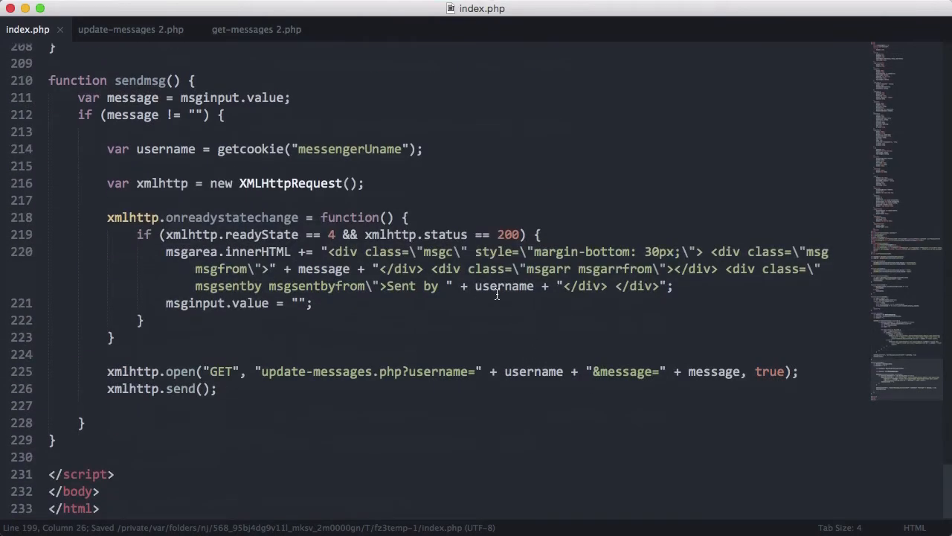
double_click(323, 268)
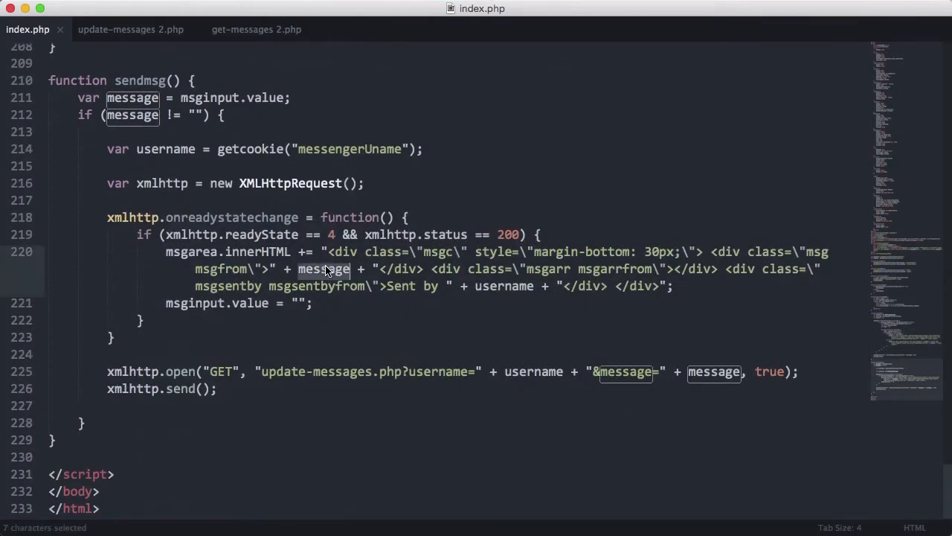
mouse_move(378, 293)
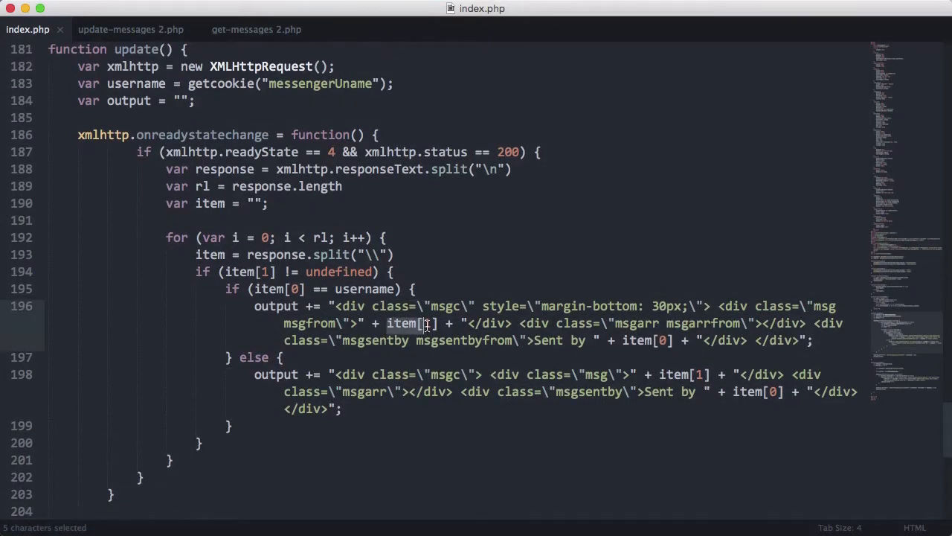
left_click(425, 323)
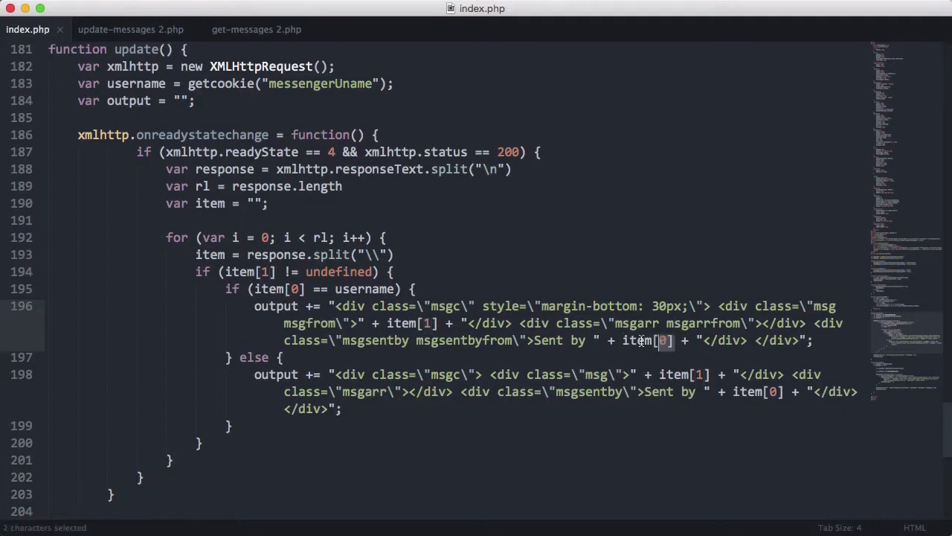
double_click(639, 340)
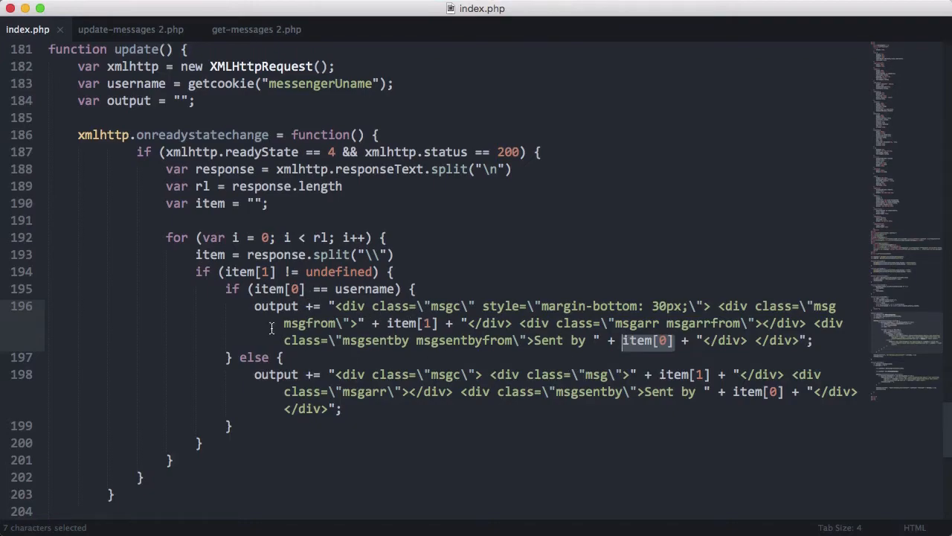
mouse_move(297, 298)
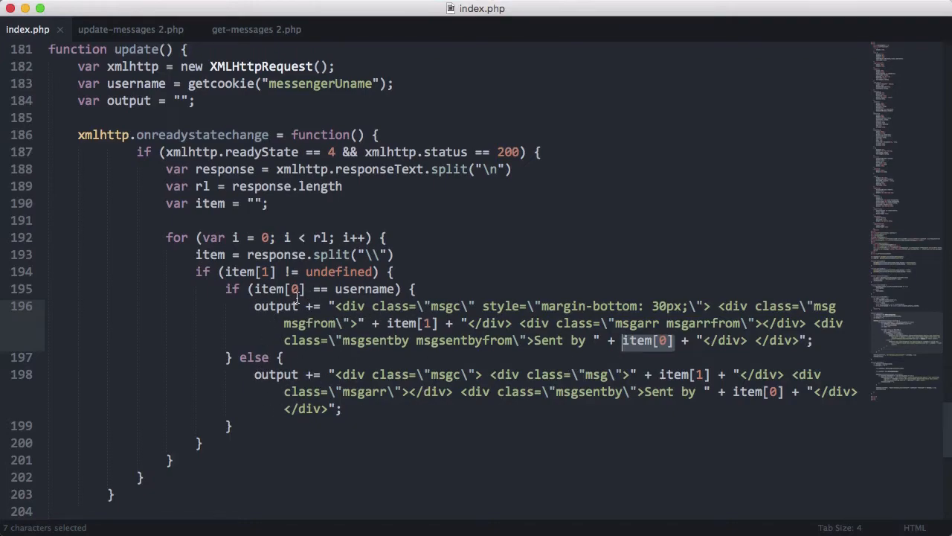
mouse_move(303, 333)
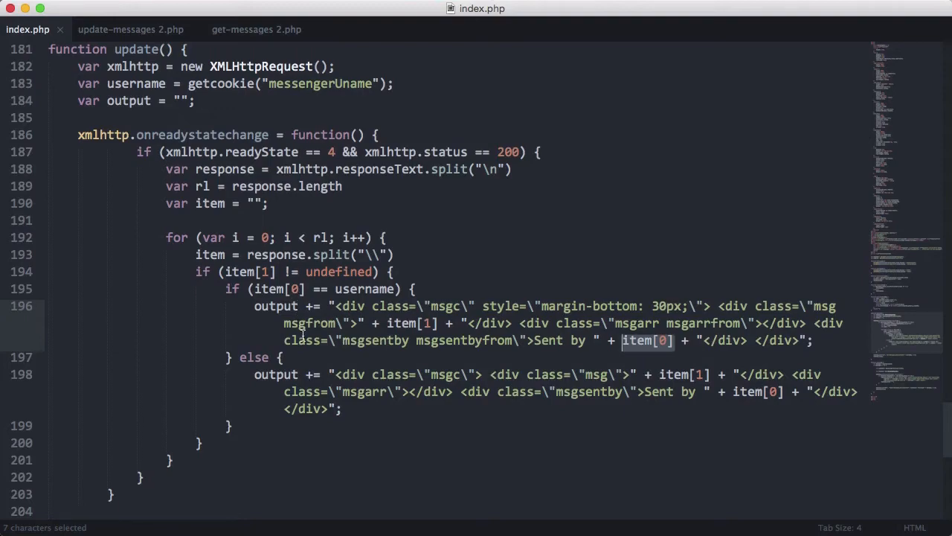
mouse_move(302, 335)
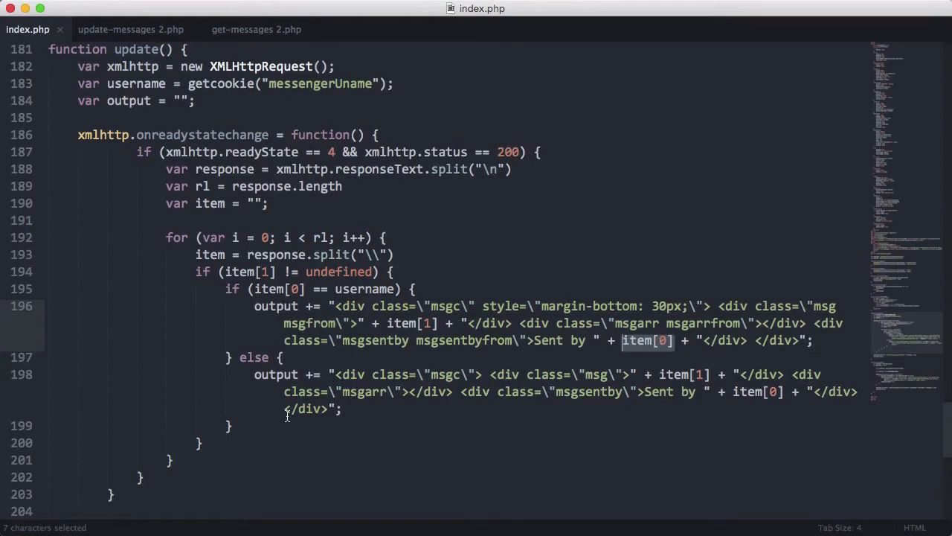
scroll("down", 3)
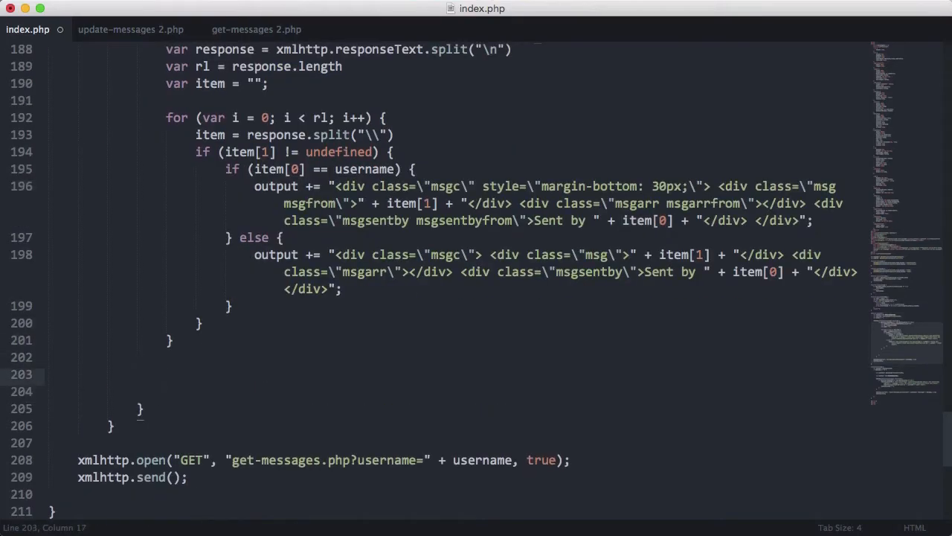
Step: Write the collected output into msgarea.innerHTML
type("msgarea")
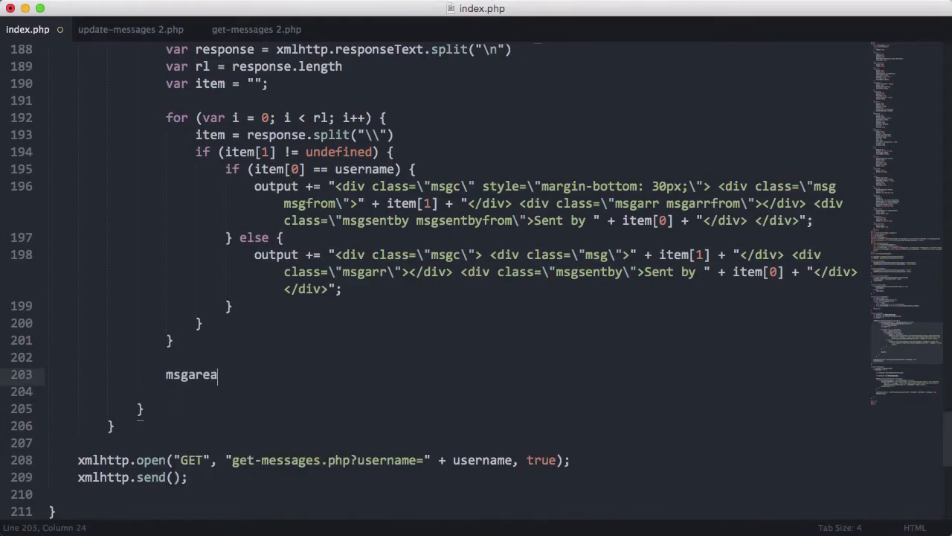
type(".innerHTML =")
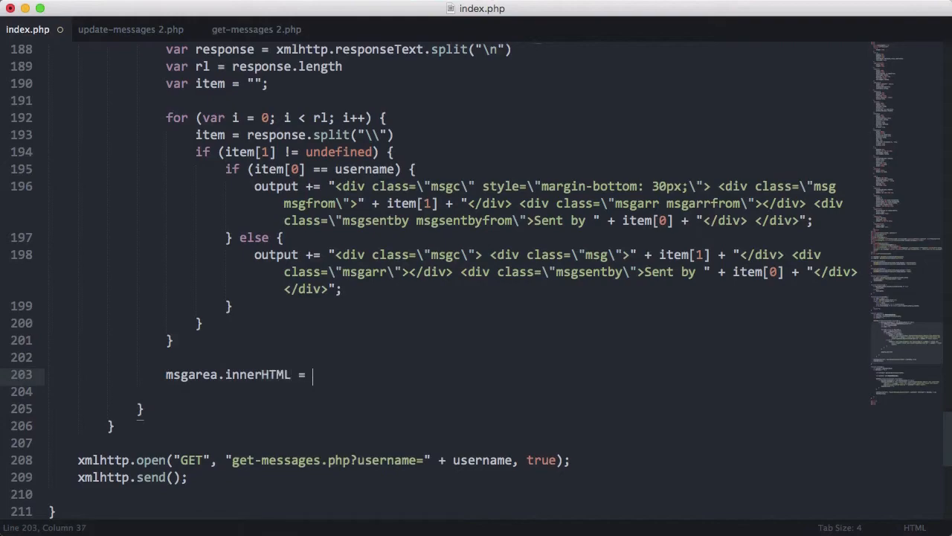
type("output;")
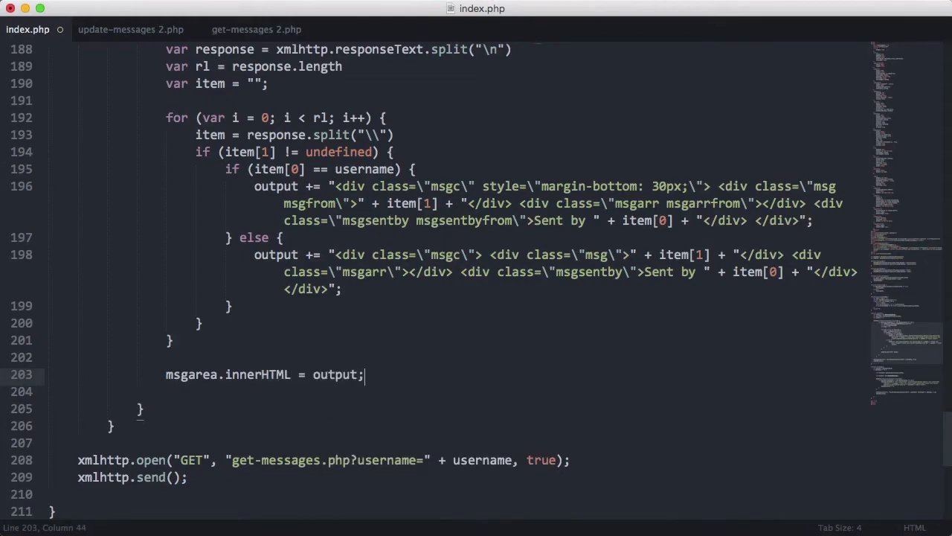
Step: Add 'msgarea.scrollTop = msgarea.scrollHeight;' after the innerHTML line
type("msgarrfr")
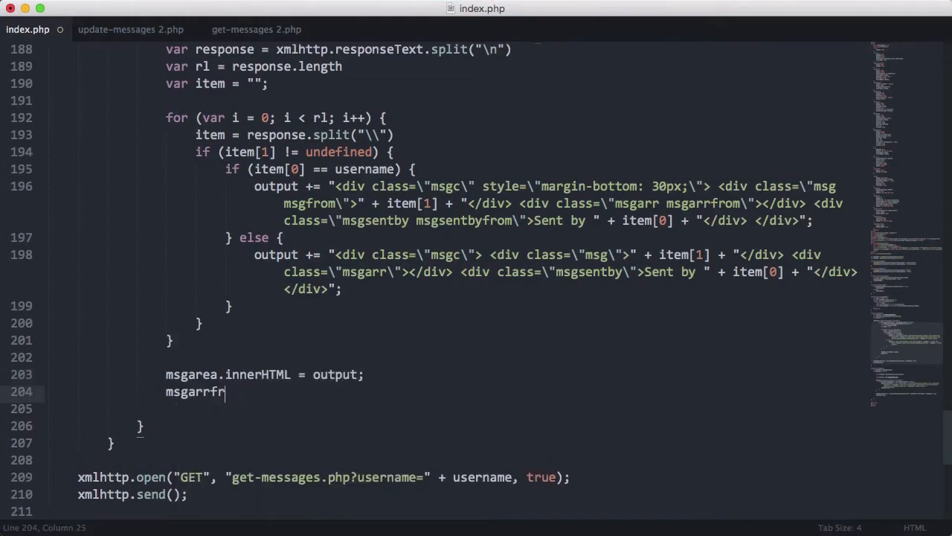
type("msgarea.")
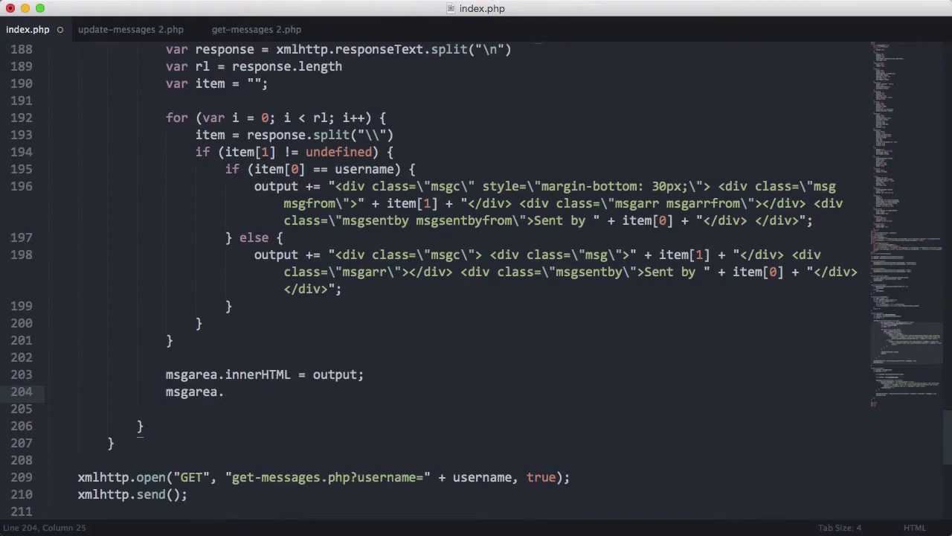
type("scro")
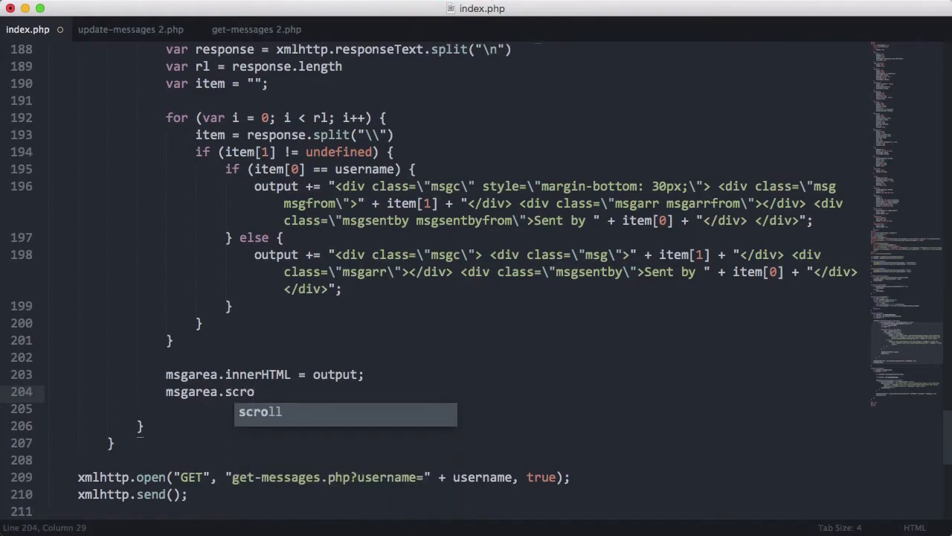
type("llTop = ms")
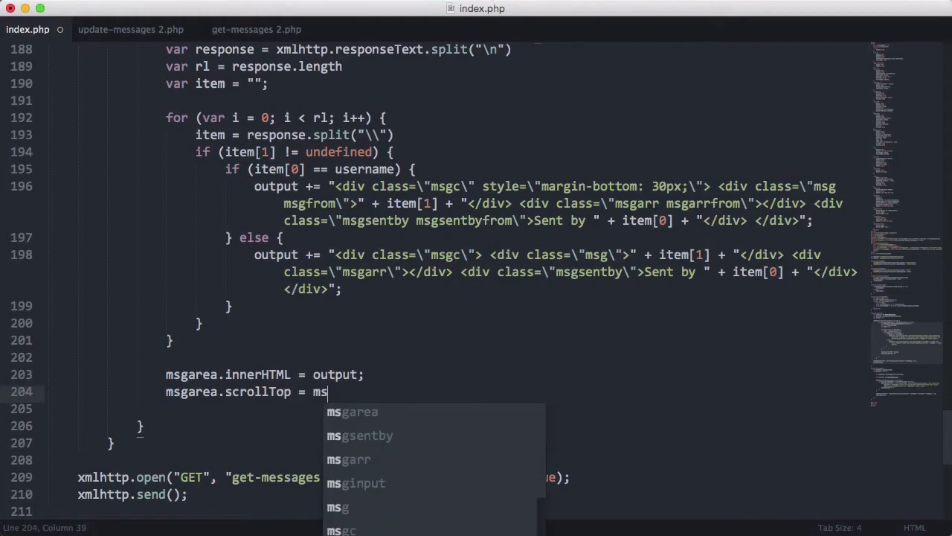
type("g")
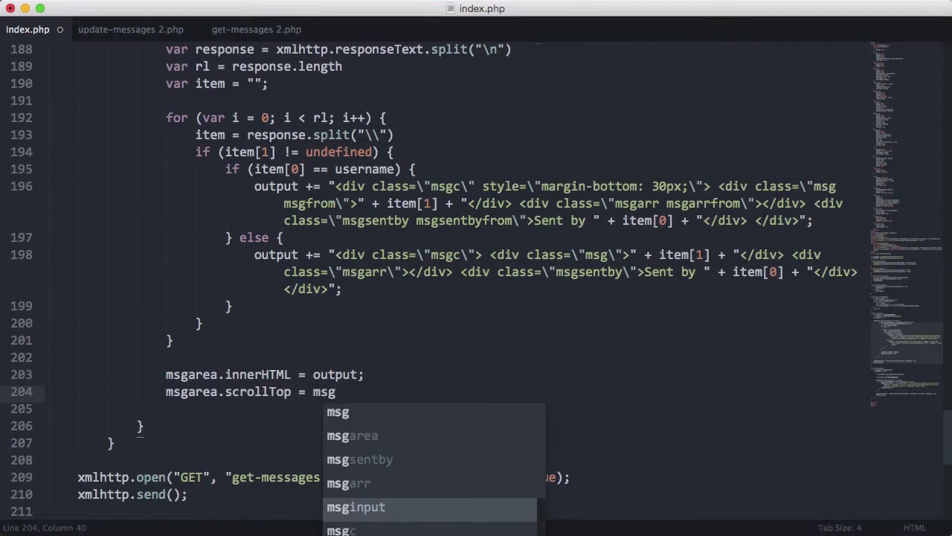
type("area.sc")
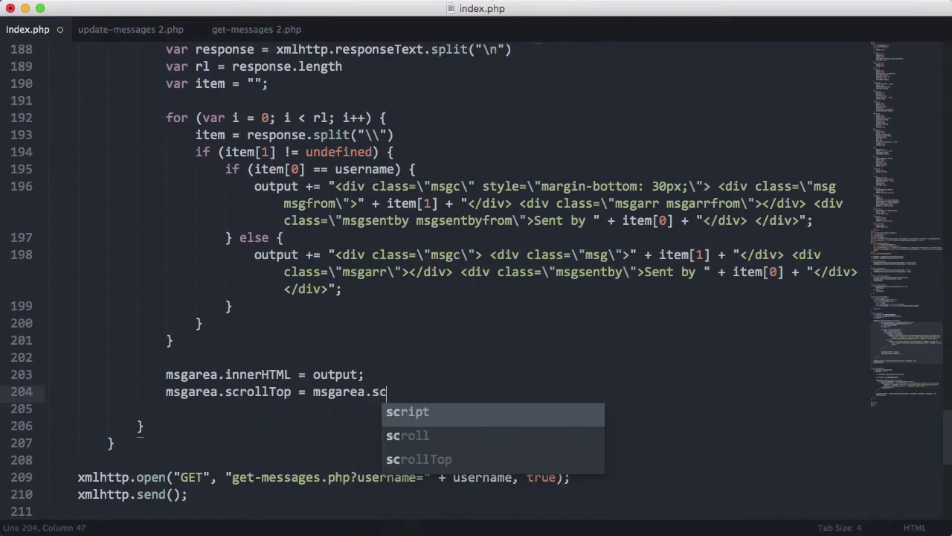
type("roll")
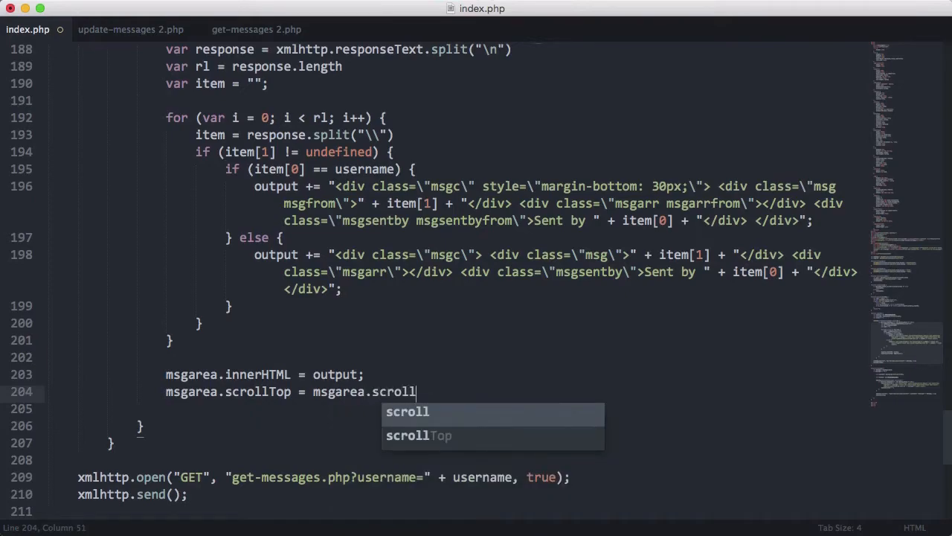
type("Height;")
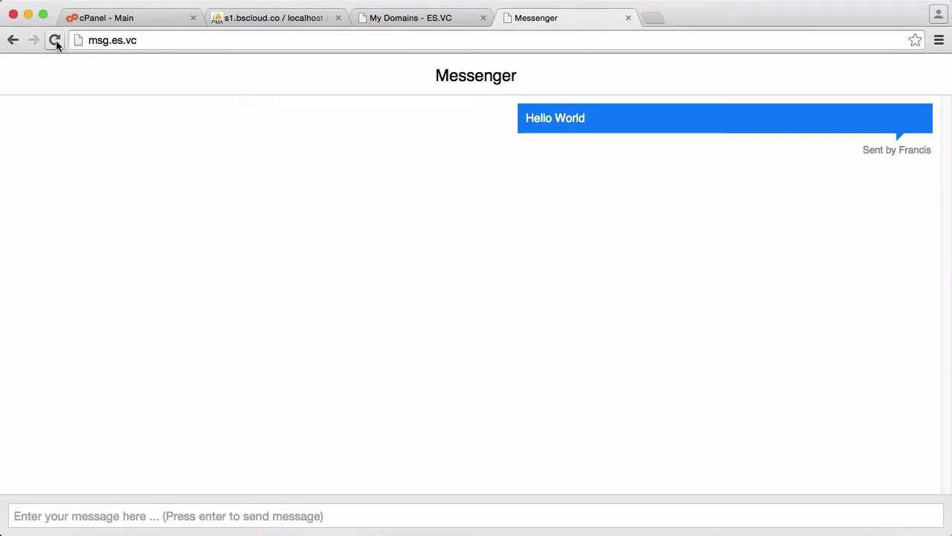
Step: Reload the Messenger page and check the developer tools console for the empty msg-area error
left_click(54, 40)
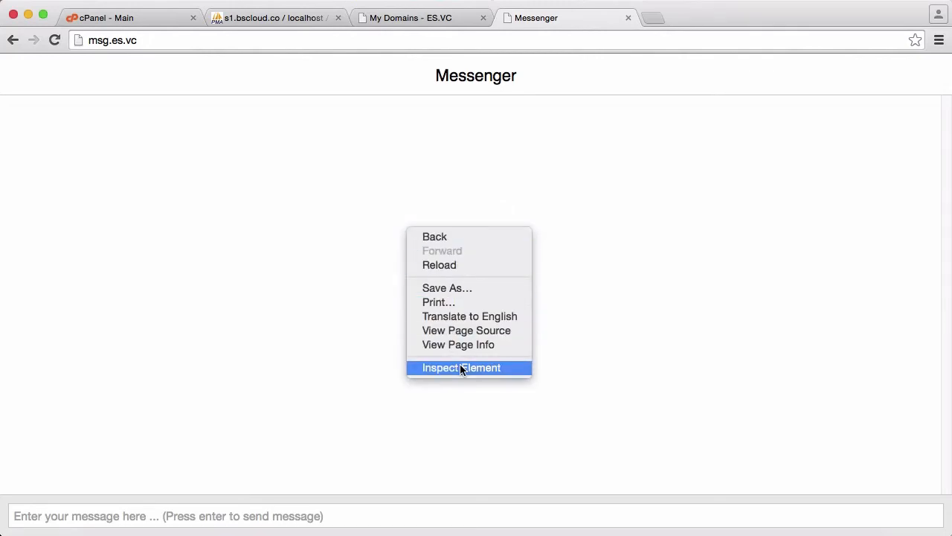
left_click(461, 367)
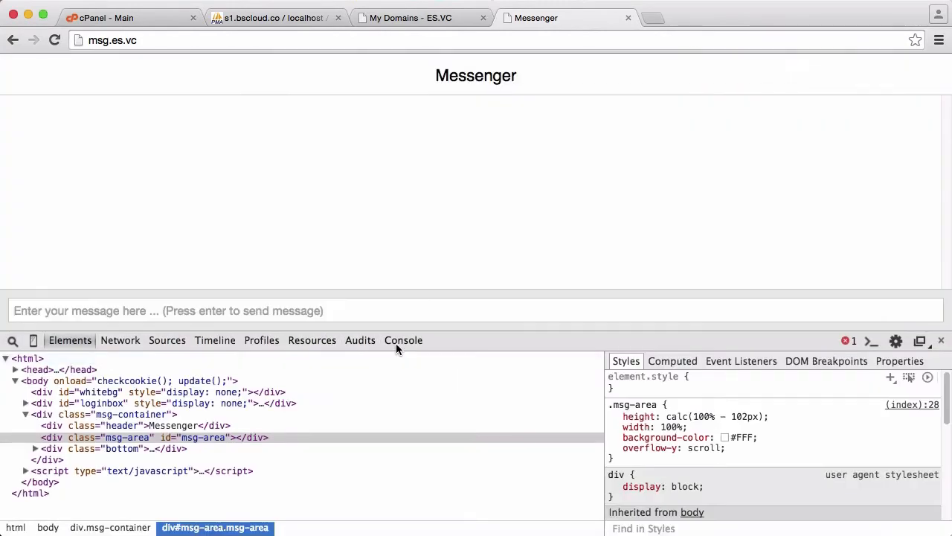
left_click(404, 340)
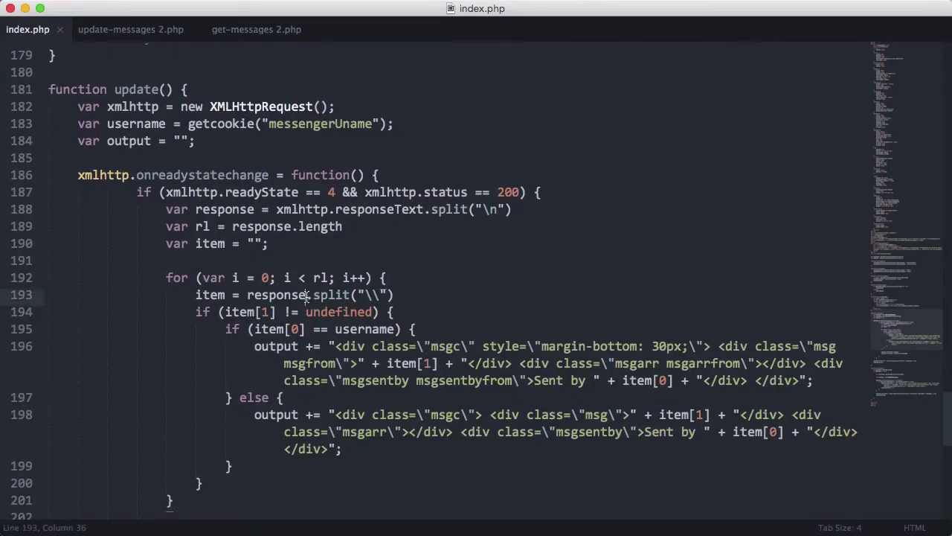
Step: Change response.split to response[i].split in the for loop
type("[i]")
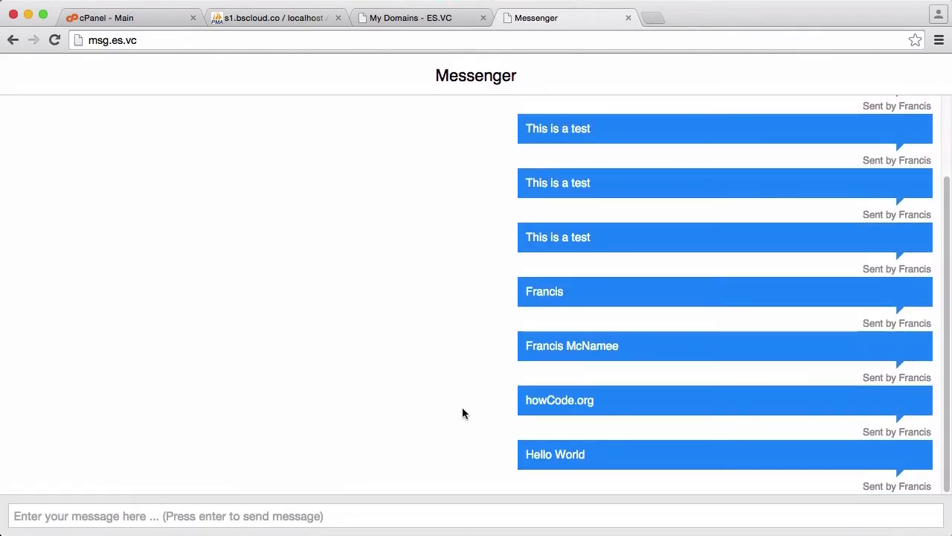
mouse_move(756, 228)
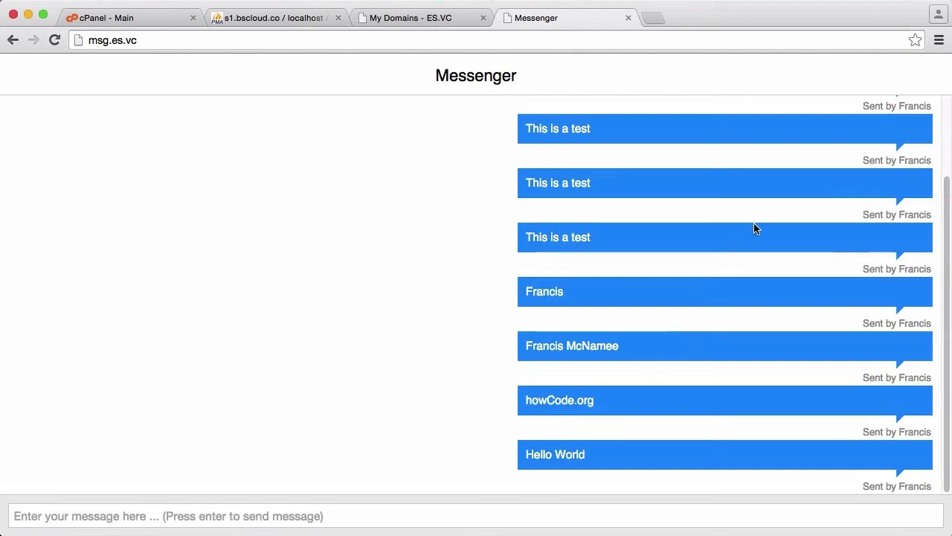
Step: Rename the username on messages 1 and 3 from Francis to howCode in phpMyAdmin
left_click(273, 17)
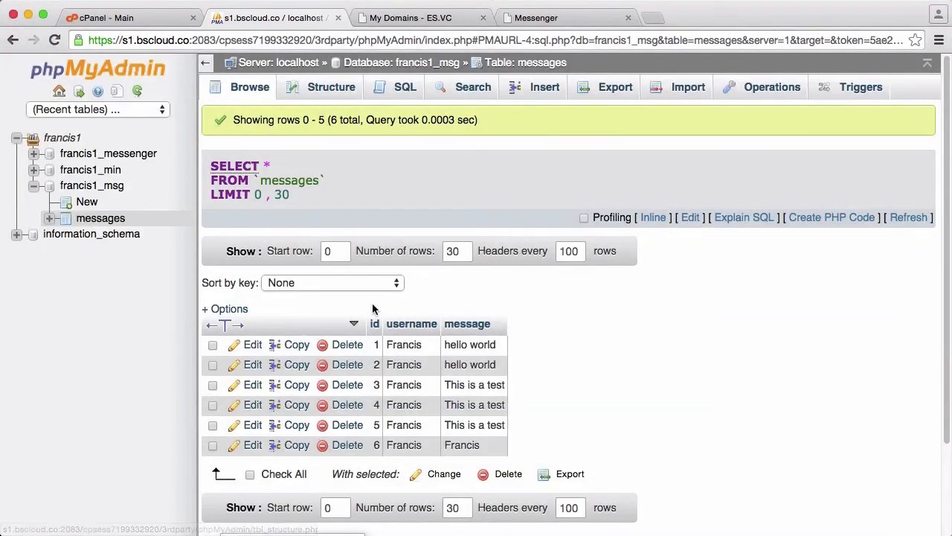
double_click(404, 343)
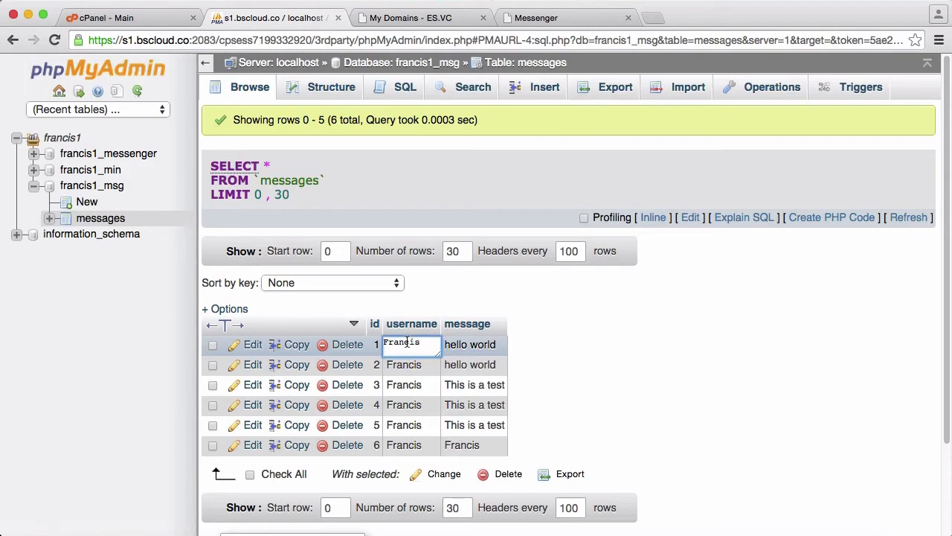
type("howCOde")
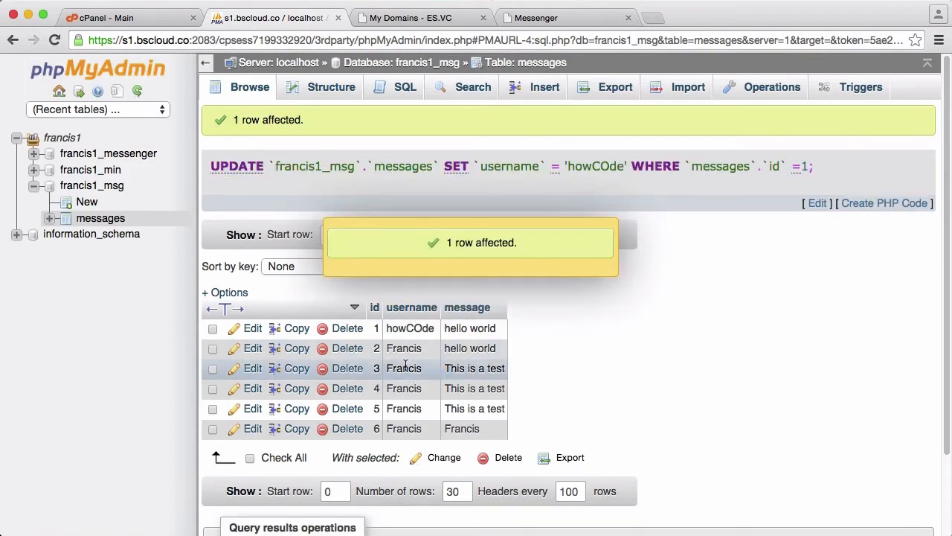
type("howCode")
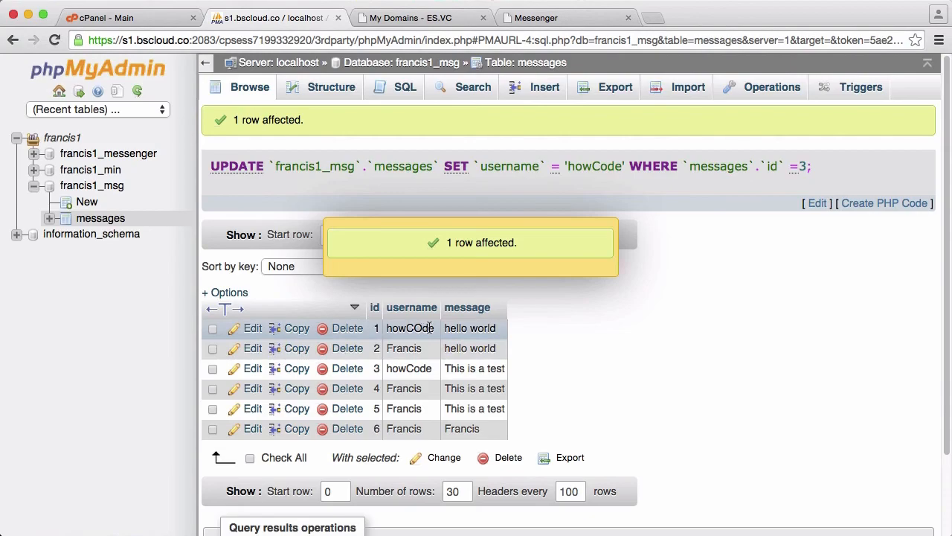
double_click(412, 328)
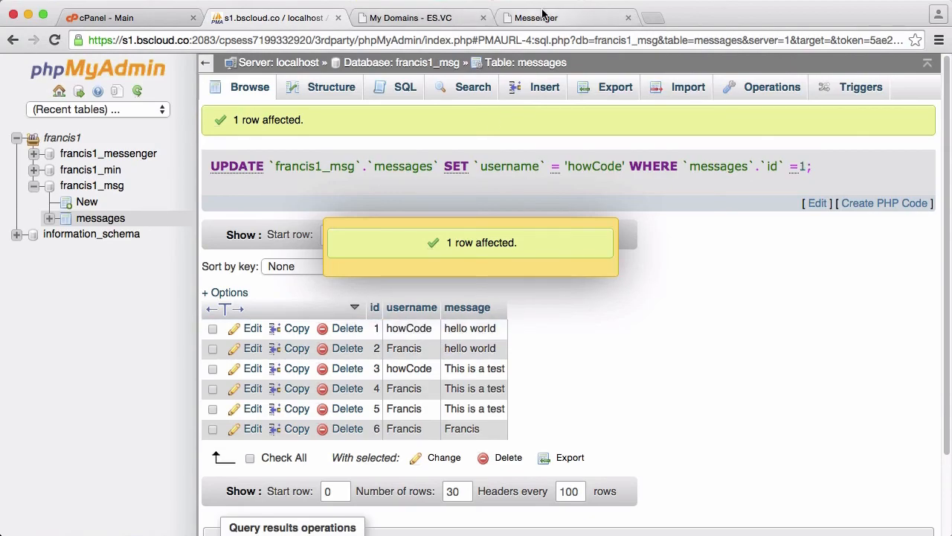
left_click(566, 17)
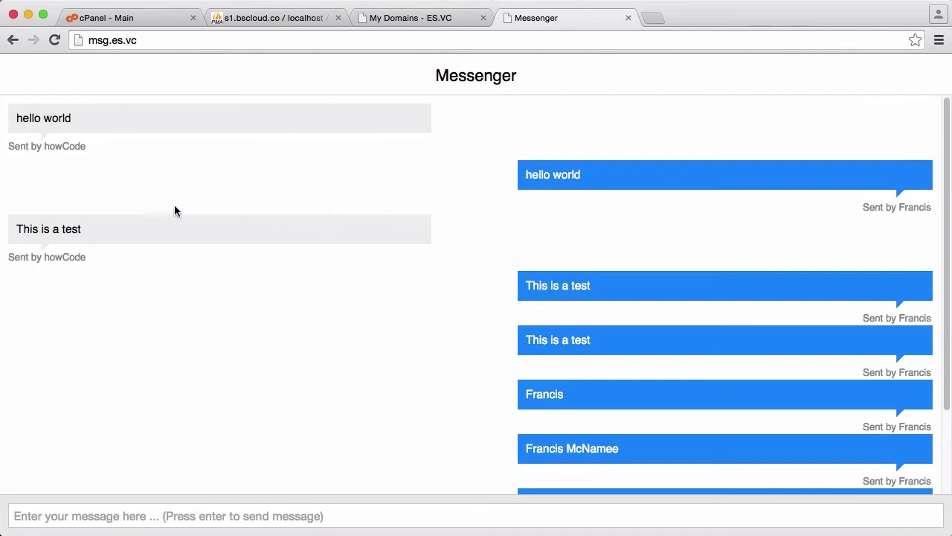
mouse_move(336, 277)
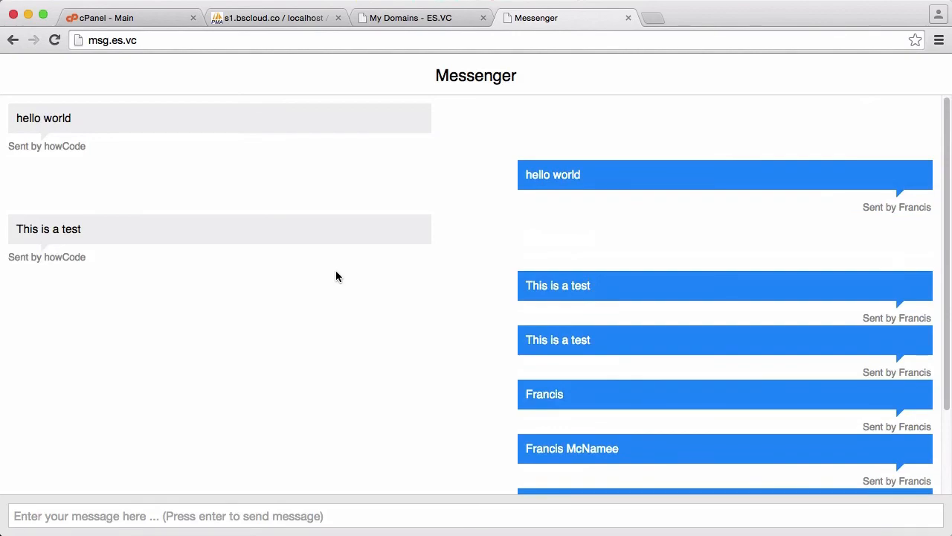
Step: Scroll the Messenger page to view grey howCode bubbles above Francis's blue ones
scroll("down", 3)
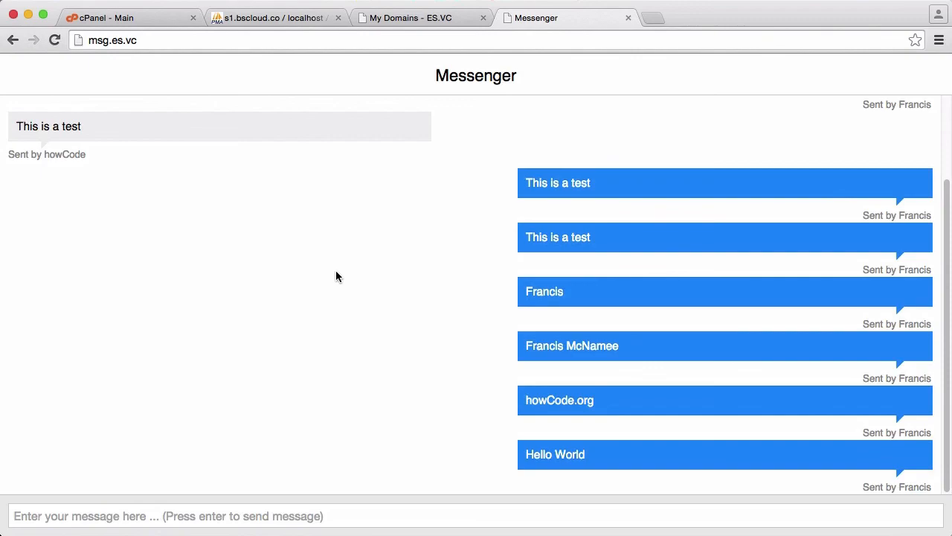
mouse_move(378, 248)
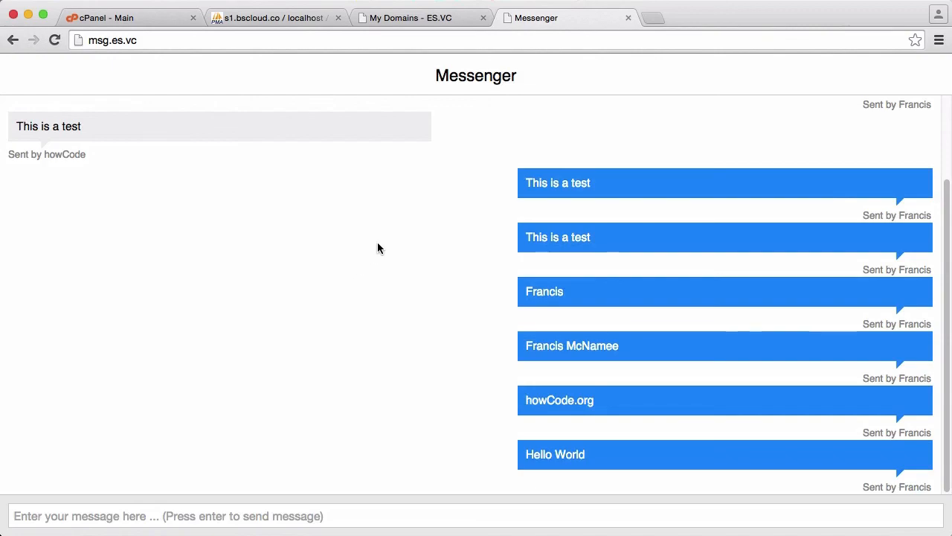